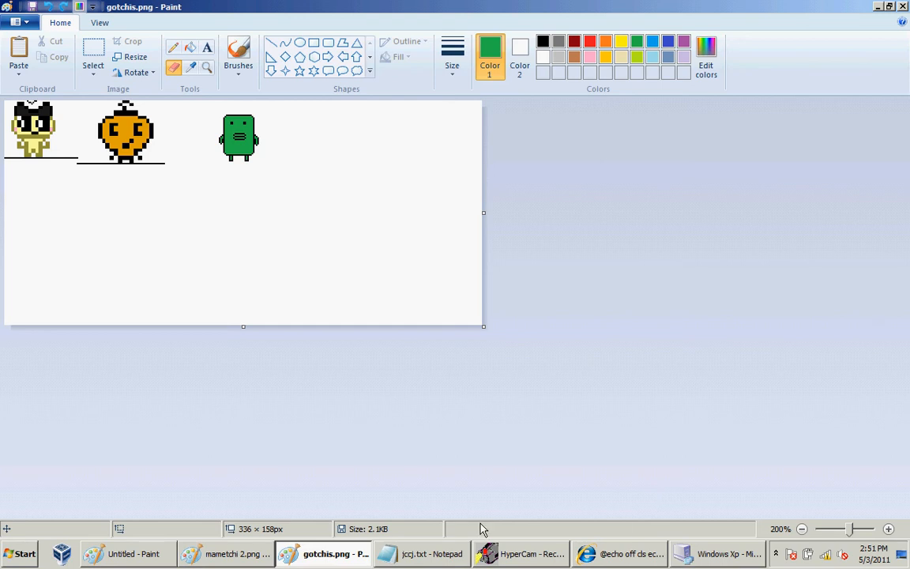
# Step: Switch from Paint to the Windows XP Virtual PC window showing Programs.zip
pyautogui.click(717, 553)
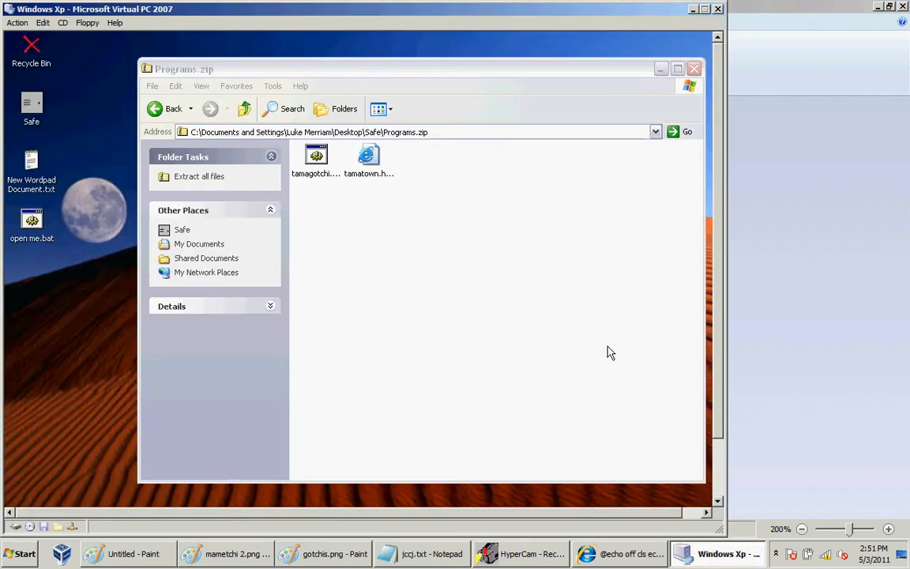
pyautogui.moveTo(85, 180)
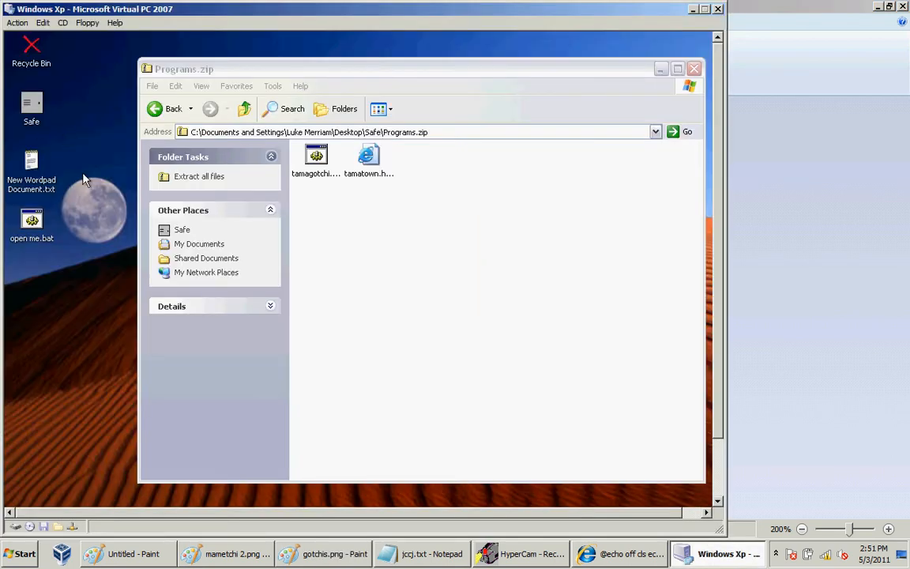
pyautogui.moveTo(55, 255)
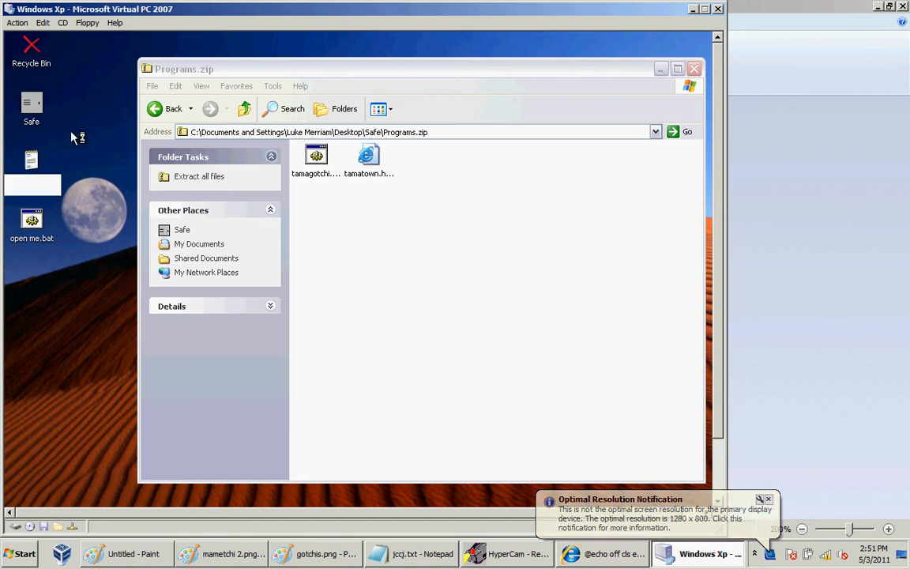
pyautogui.doubleClick(32, 166)
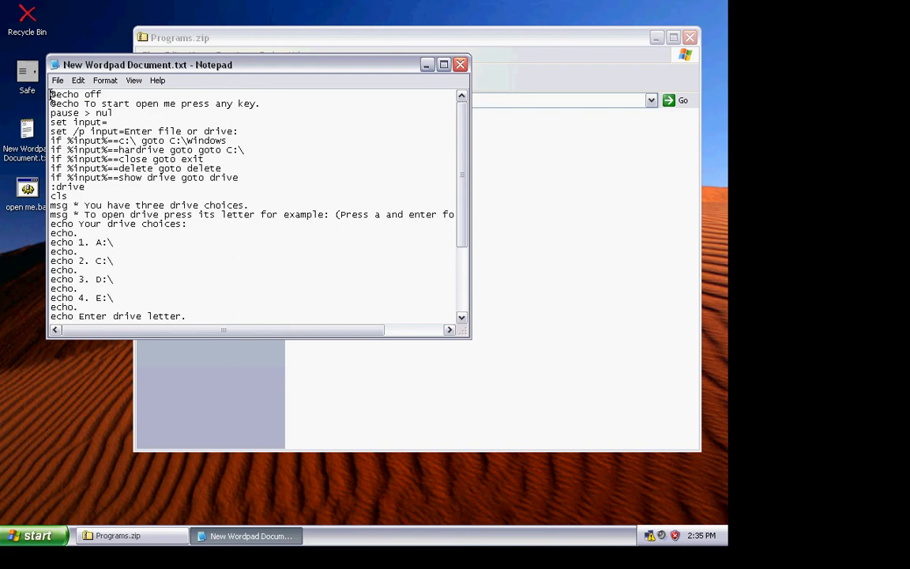
pyautogui.click(57, 80)
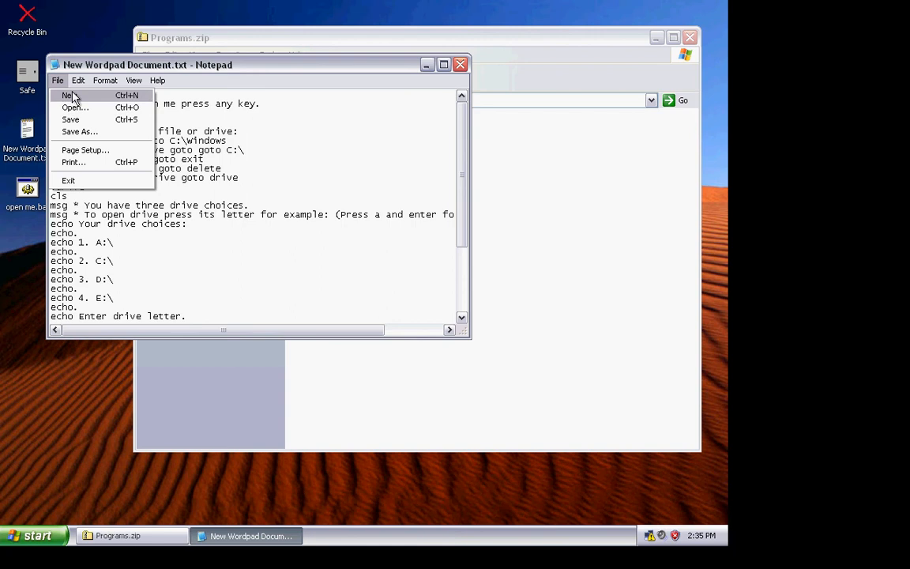
pyautogui.click(63, 95)
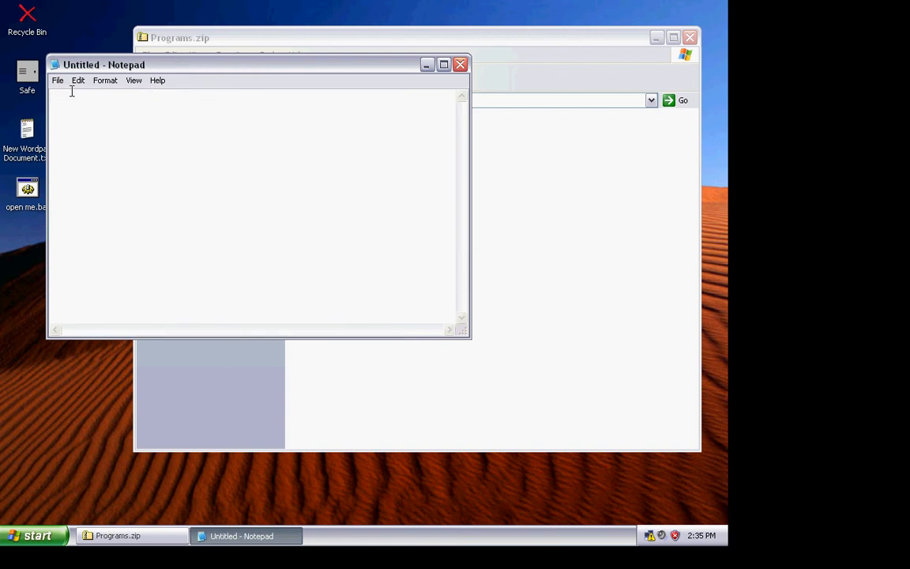
pyautogui.write('@echo')
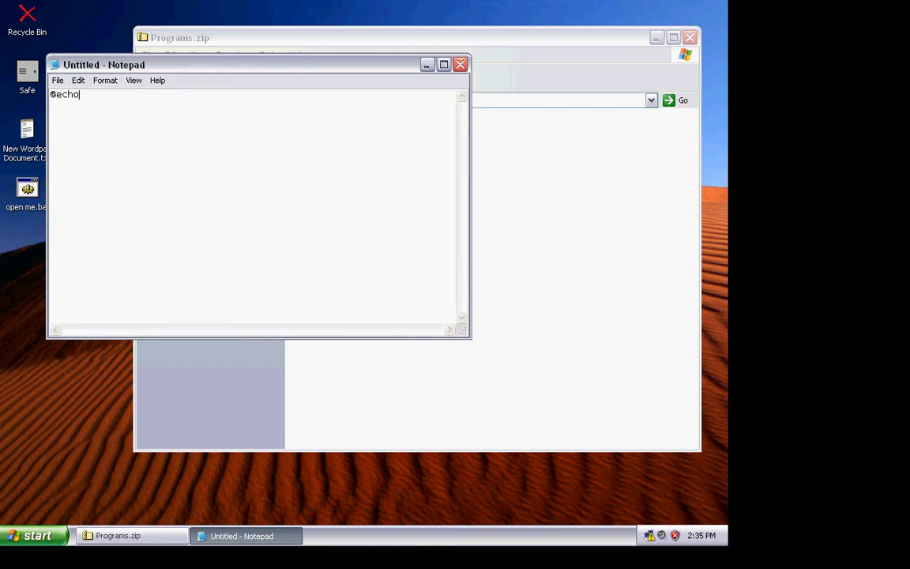
pyautogui.write('off')
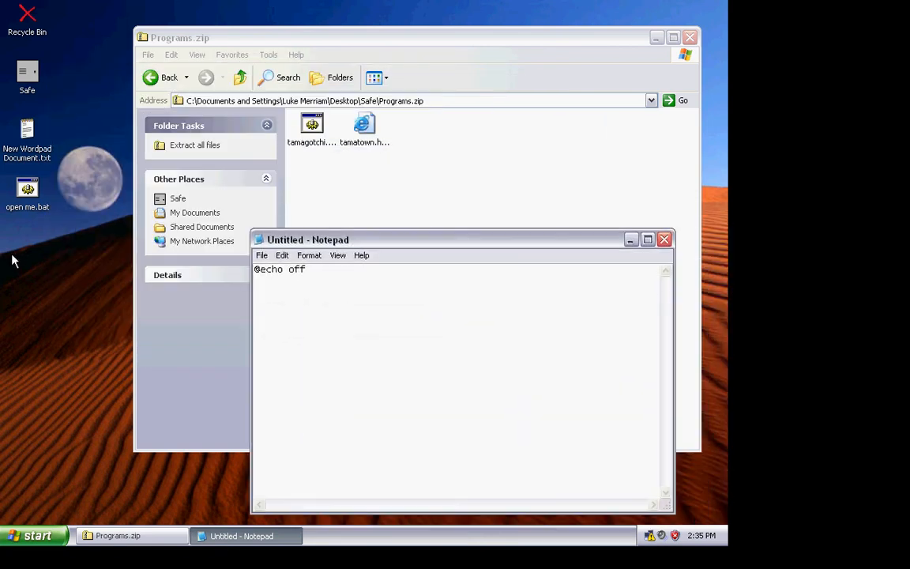
# Step: Open 'open me.bat' for editing, then return to the untitled script
pyautogui.rightClick(27, 187)
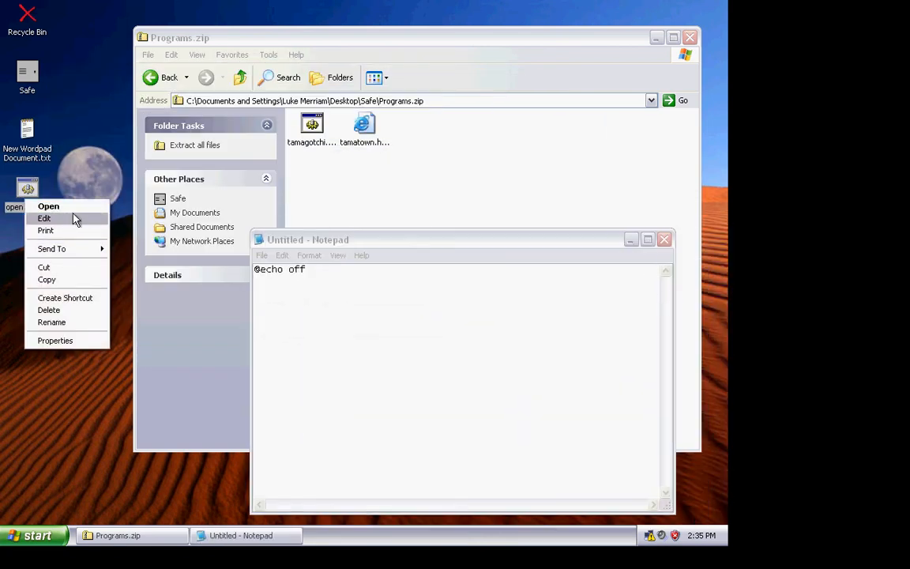
pyautogui.click(45, 218)
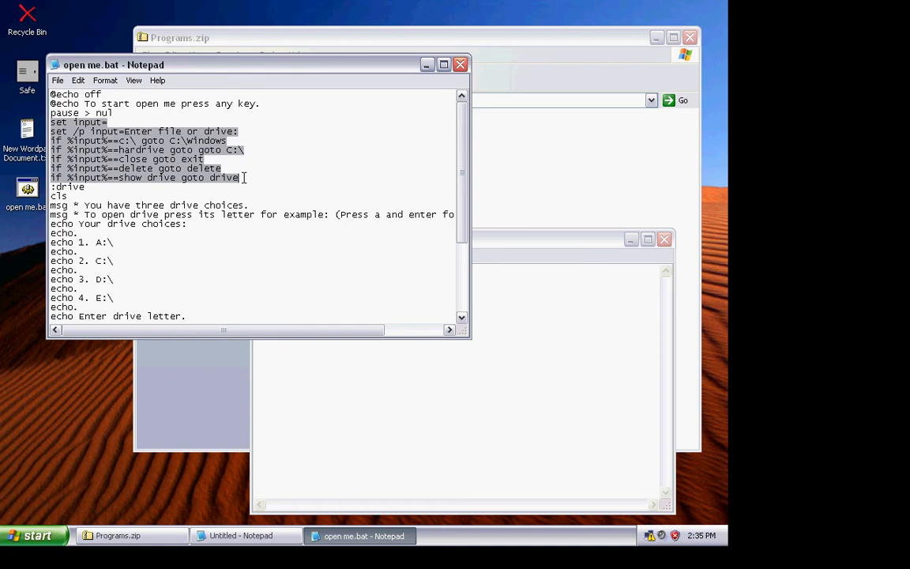
pyautogui.click(241, 536)
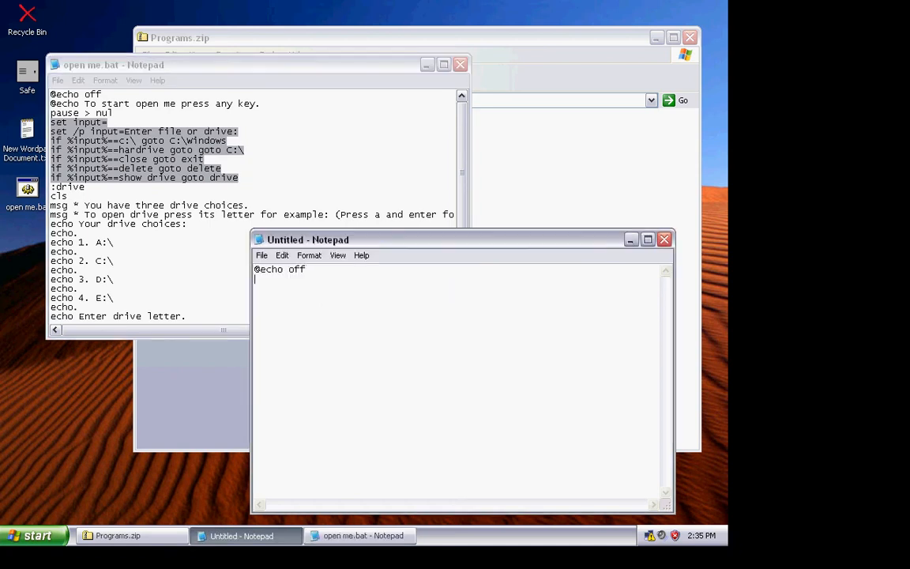
# Step: Add 'set input=', 'set /p input=Enter your name:' and 'if %input%== goto user'
pyautogui.write('set input=')
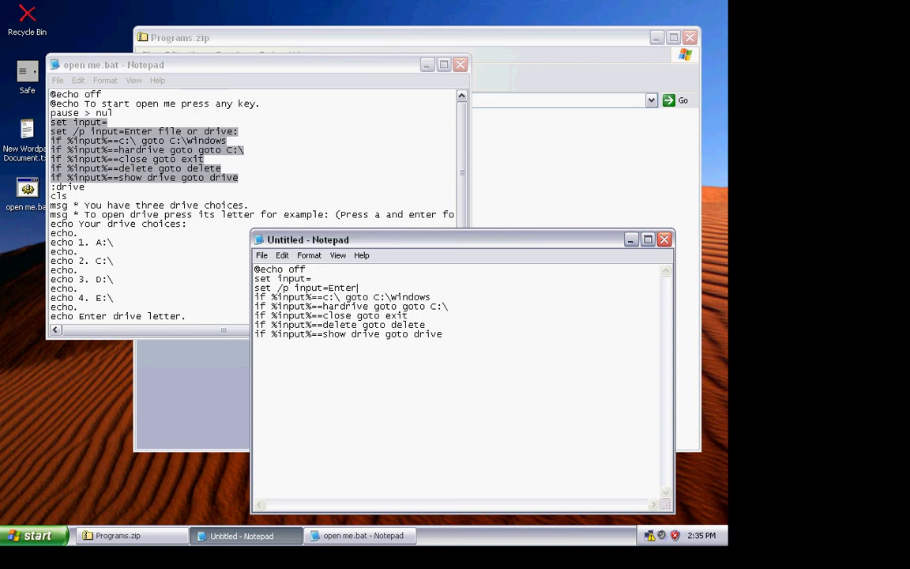
pyautogui.write('name')
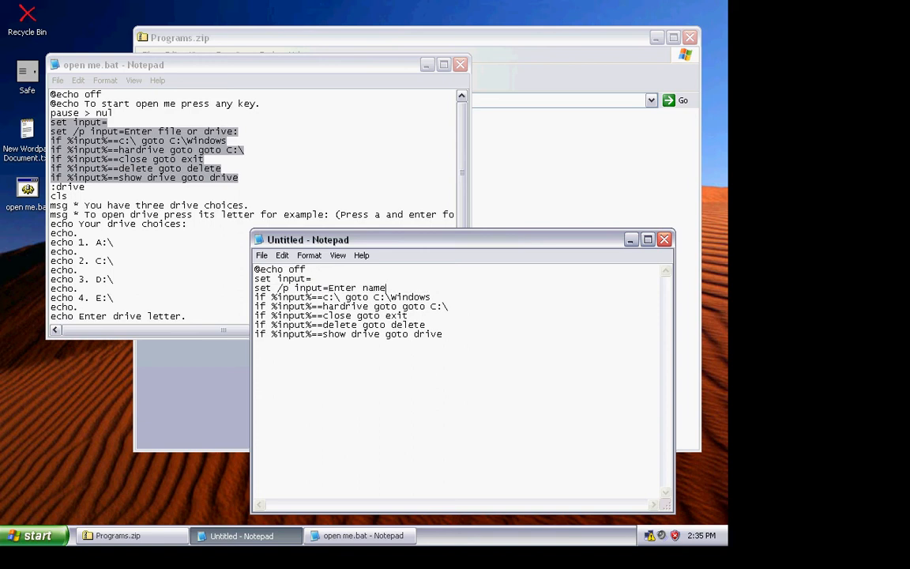
pyautogui.moveTo(465, 289)
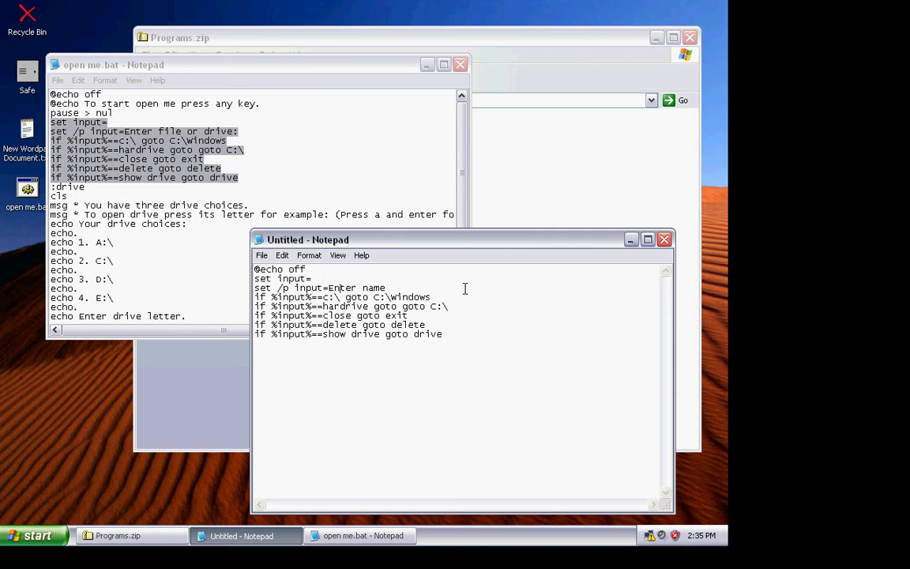
pyautogui.write('your')
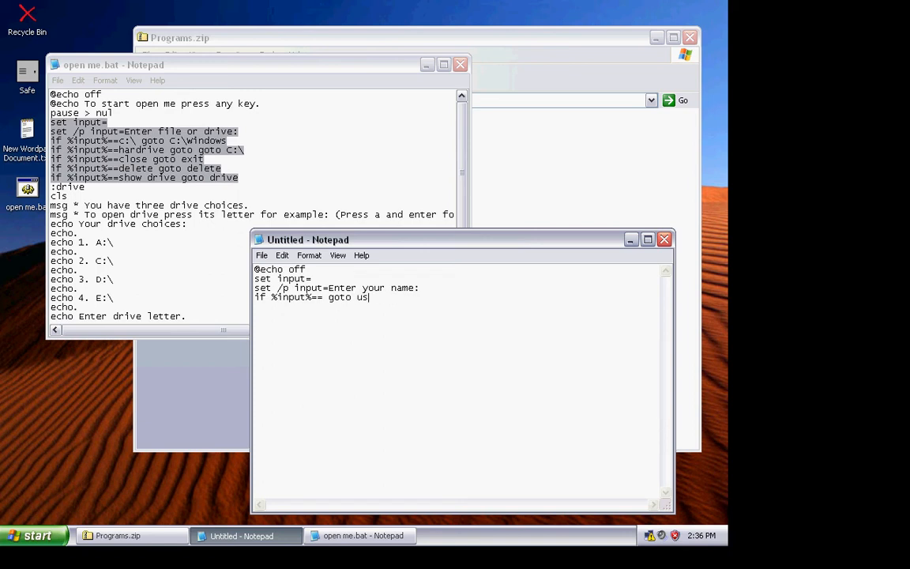
pyautogui.write('er')
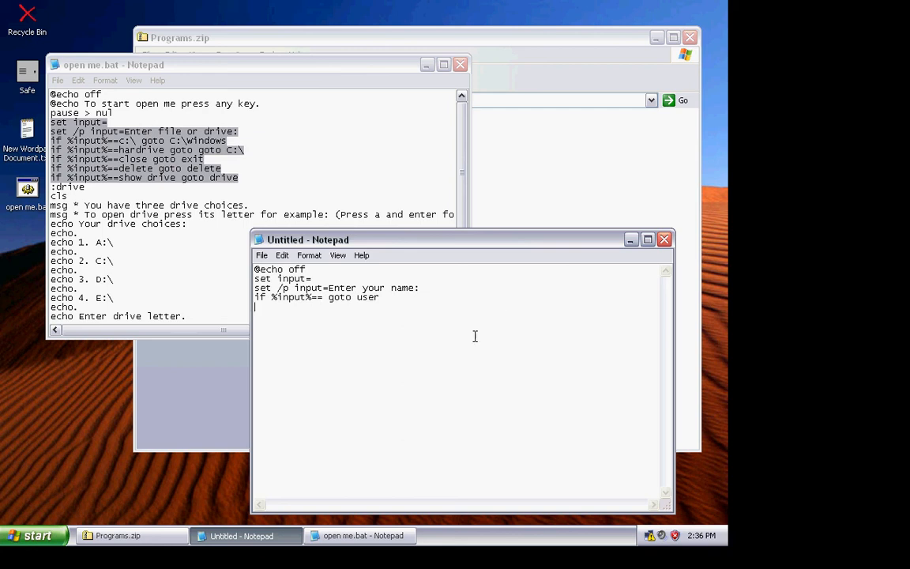
# Step: Add a ':user' label followed by a 'cls' line
pyautogui.write(':P')
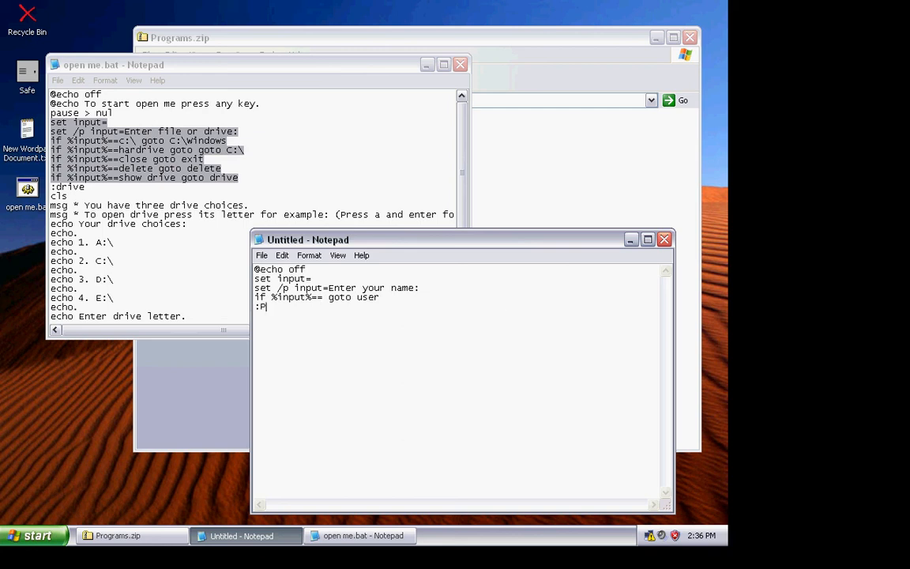
pyautogui.press('Backspace')
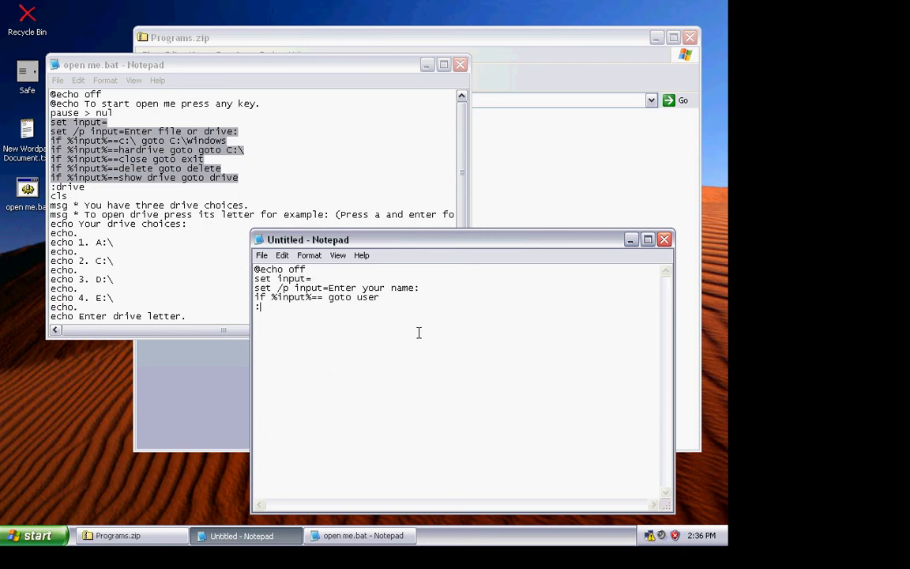
pyautogui.moveTo(466, 317)
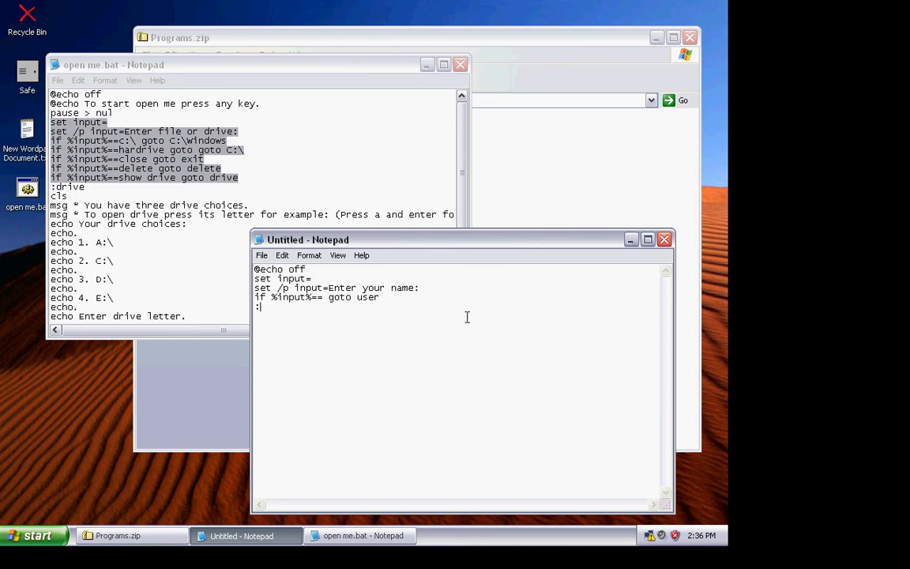
pyautogui.write('us')
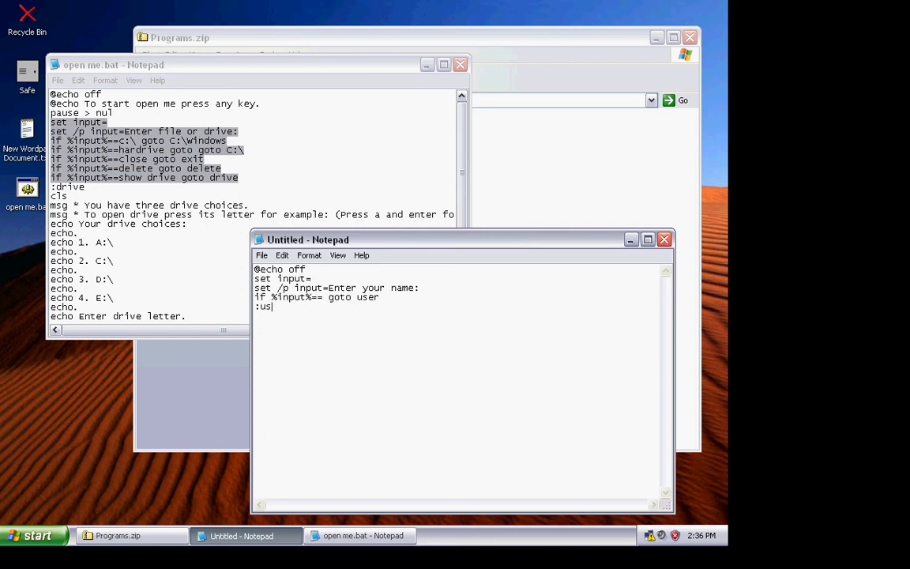
pyautogui.write('er')
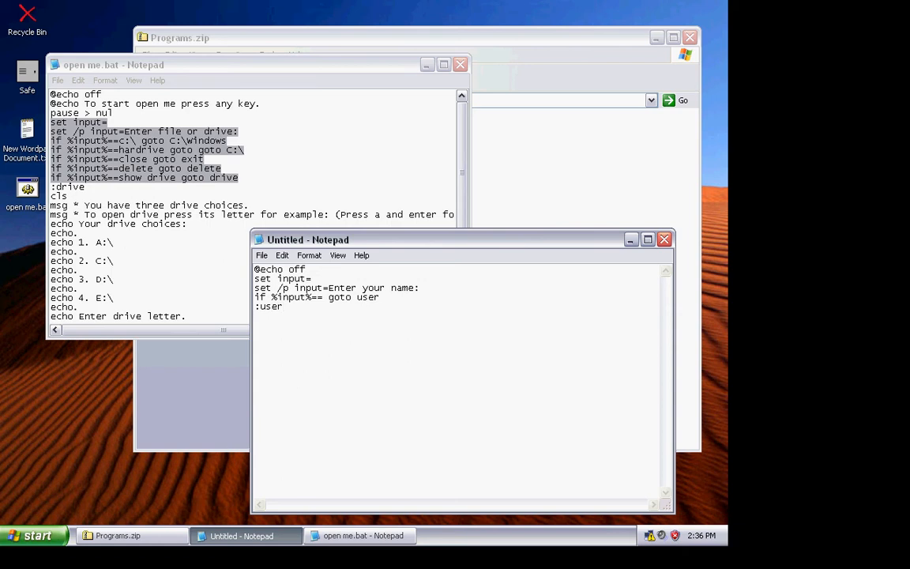
pyautogui.write('cls')
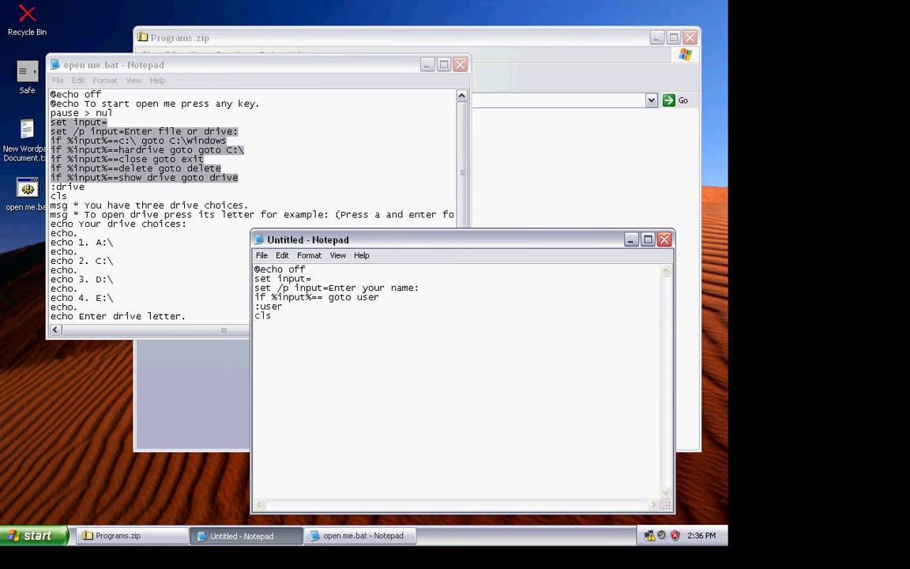
# Step: Add 'echo %input% you are in a dos based program.' and a 'pause' line
pyautogui.write('e')
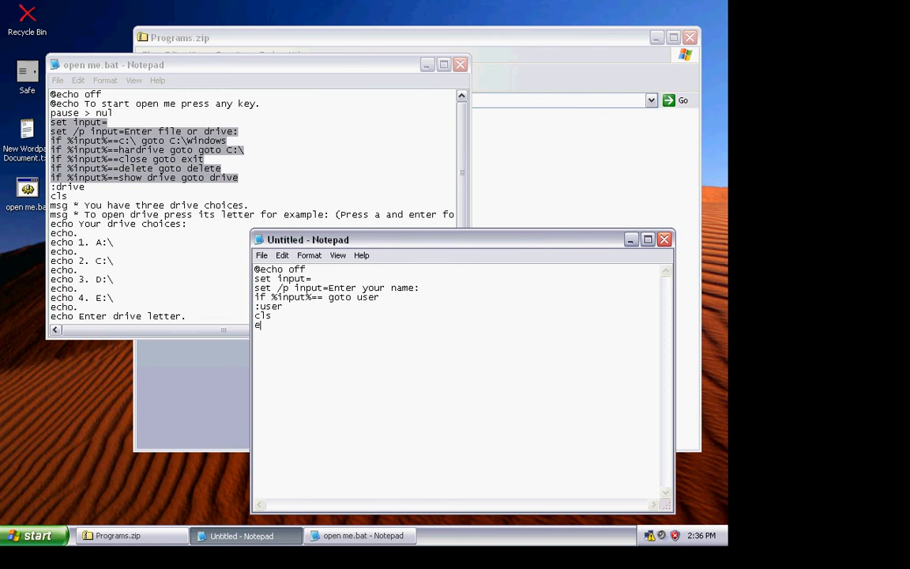
pyautogui.write('cho')
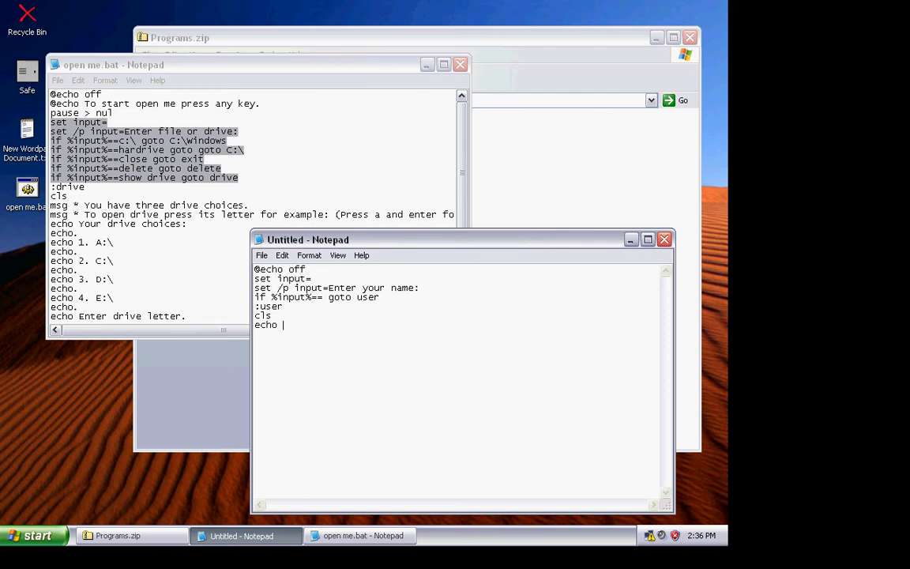
pyautogui.write('%inp')
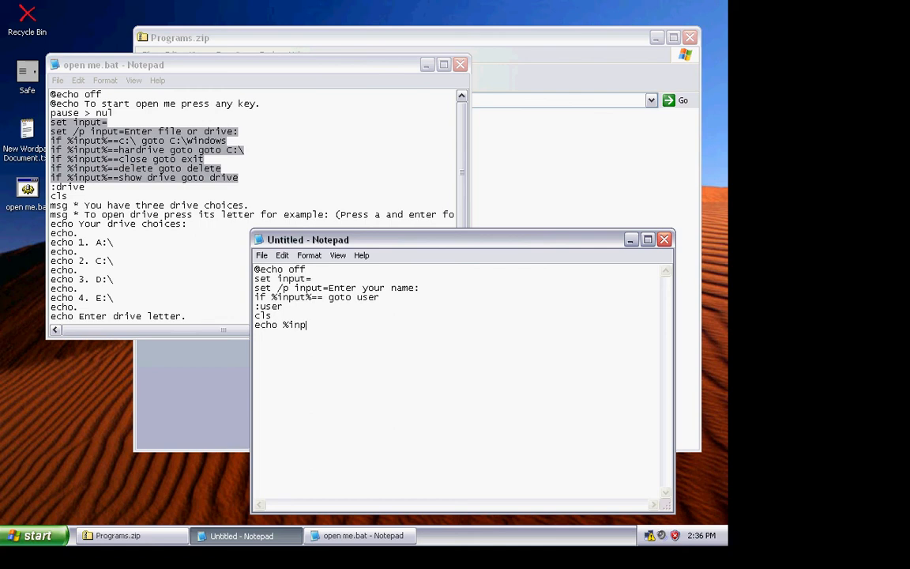
pyautogui.write('ut%')
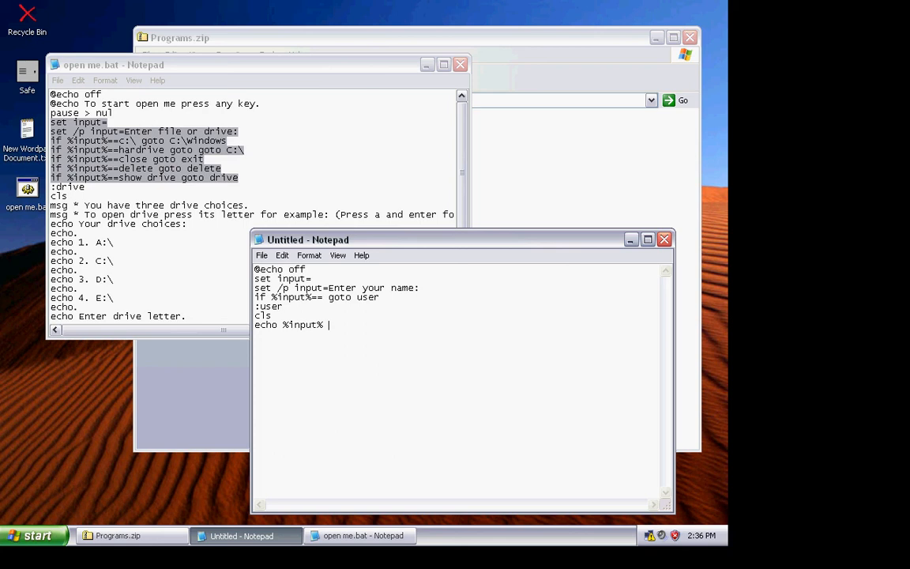
pyautogui.write('you')
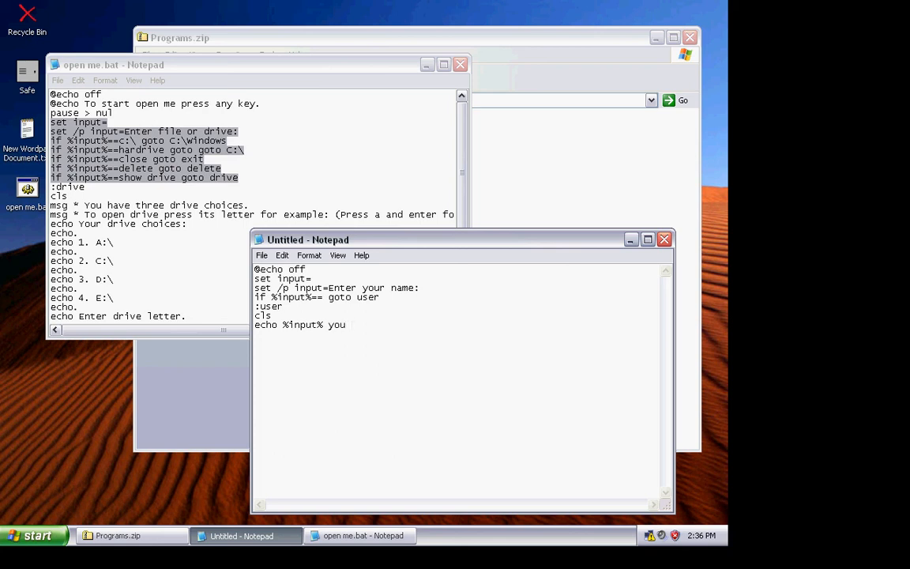
pyautogui.write('ar')
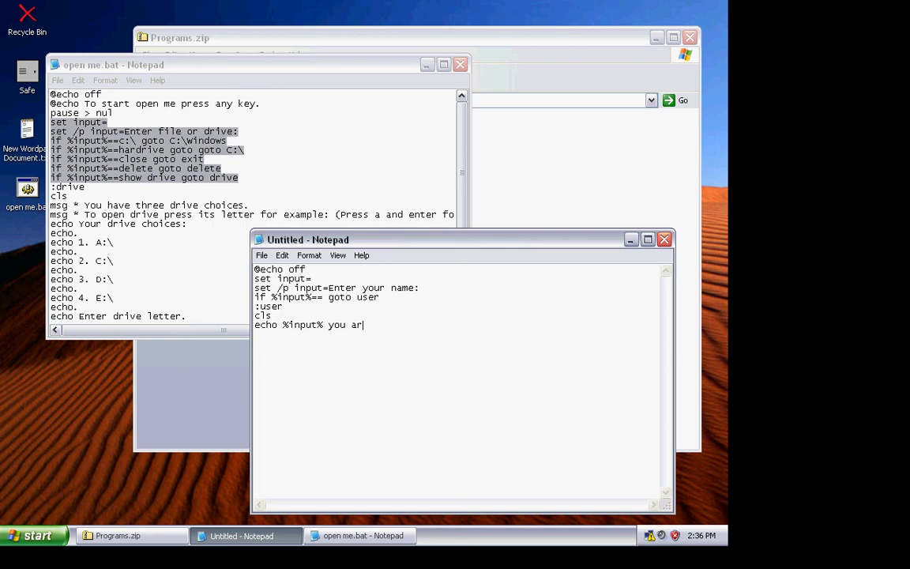
pyautogui.write('e in a')
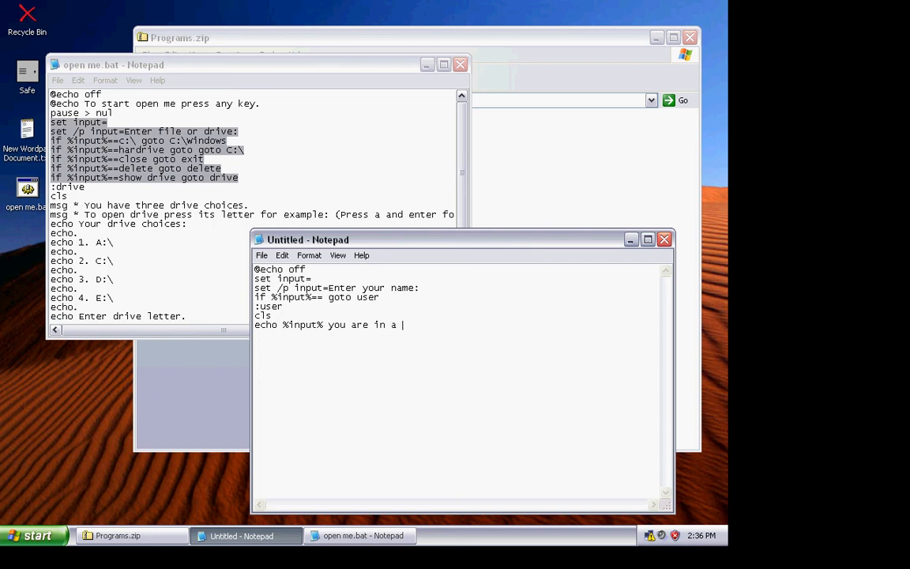
pyautogui.write('dos')
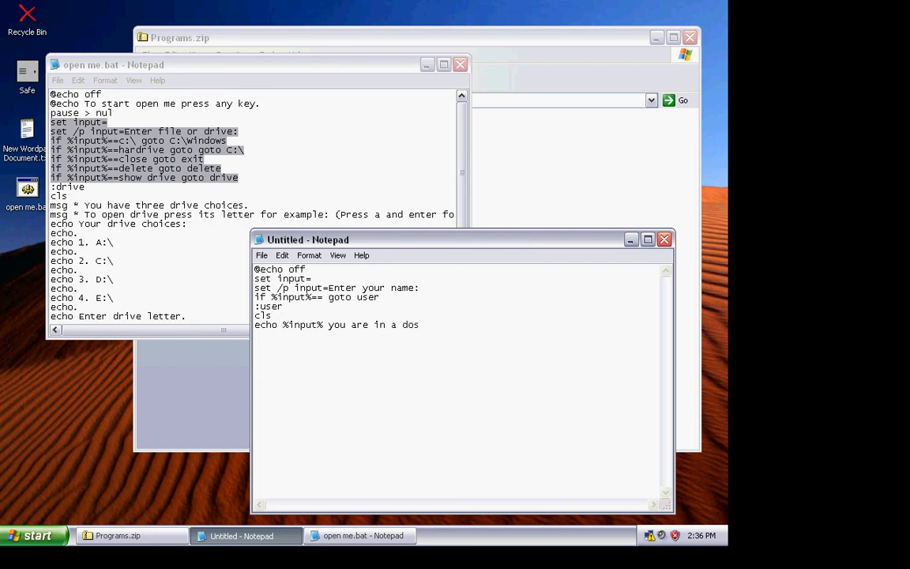
pyautogui.write('based program')
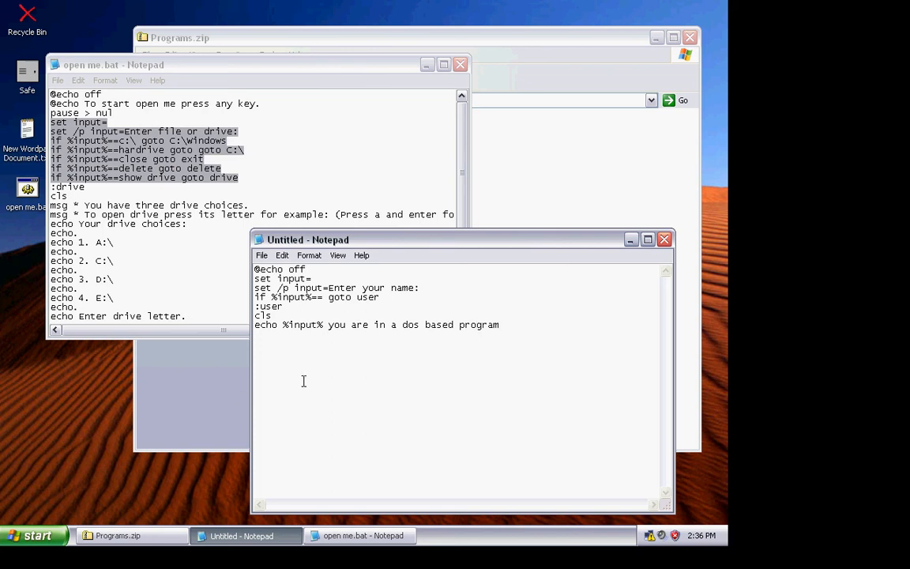
pyautogui.write('.')
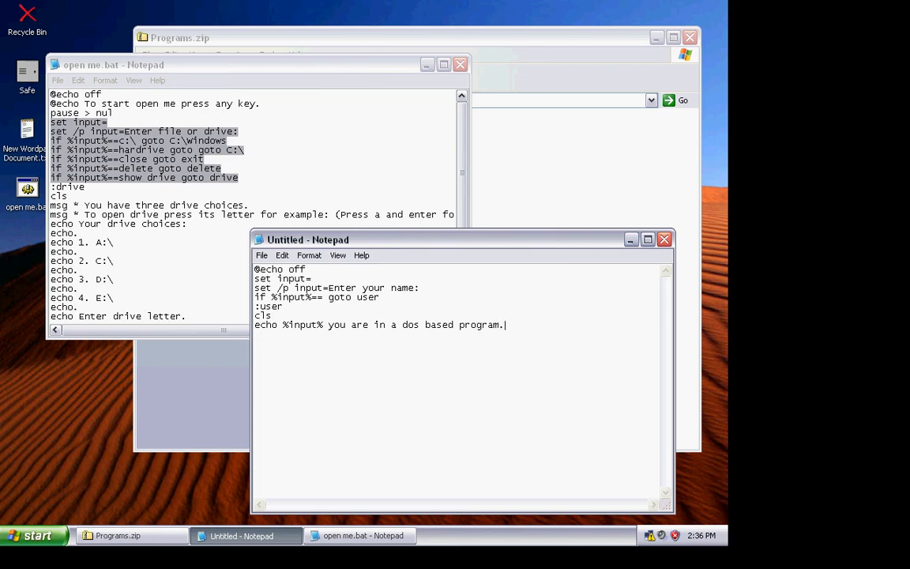
pyautogui.write('p')
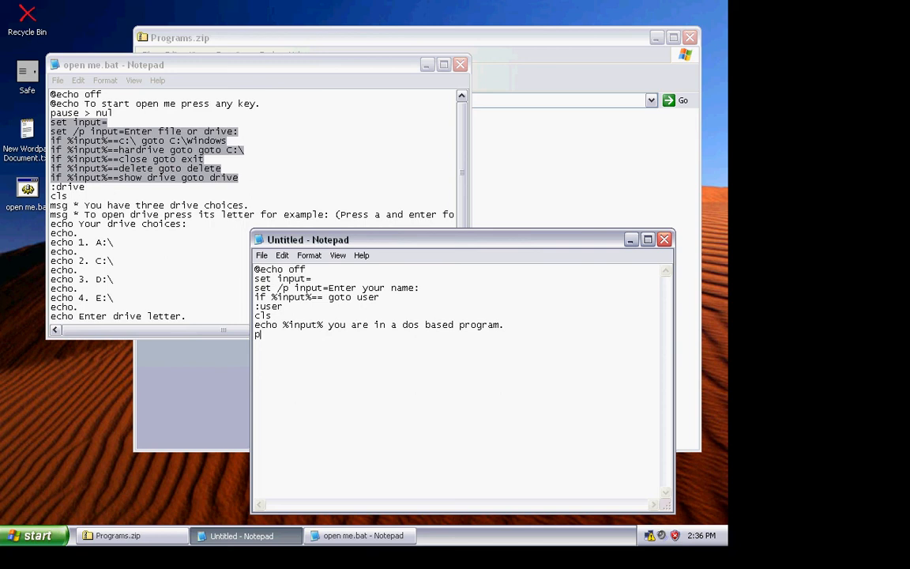
pyautogui.write('ause')
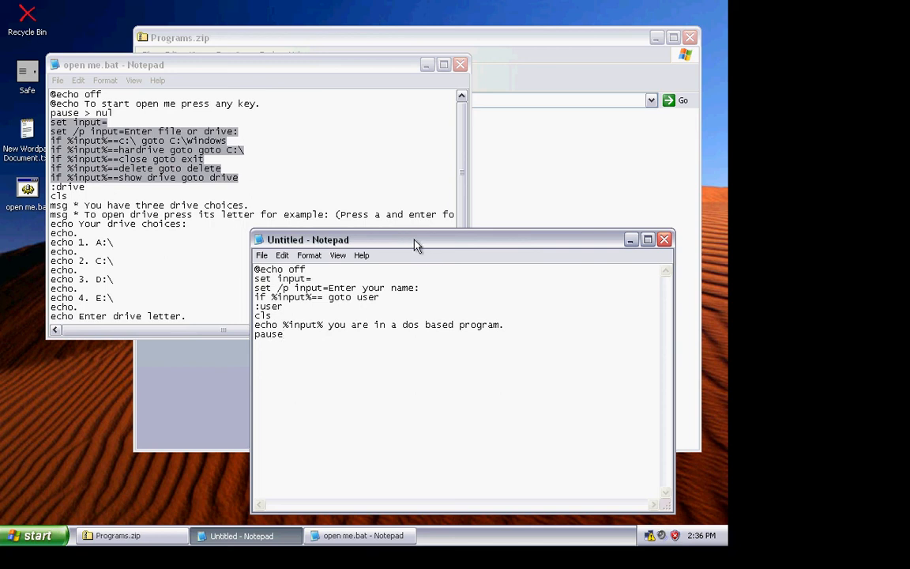
# Step: Save As 'test.bat' on the Desktop, keeping the Text Documents file type
pyautogui.click(261, 255)
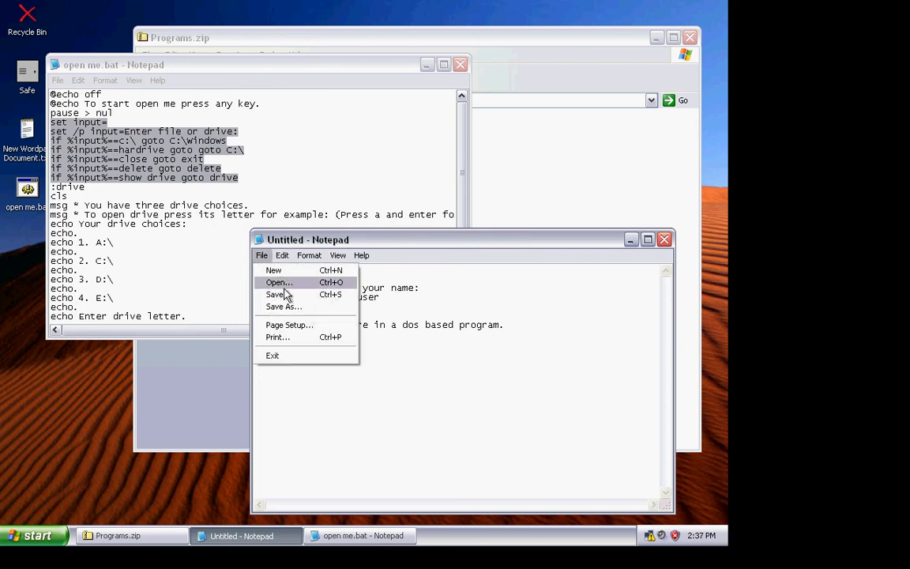
pyautogui.click(283, 306)
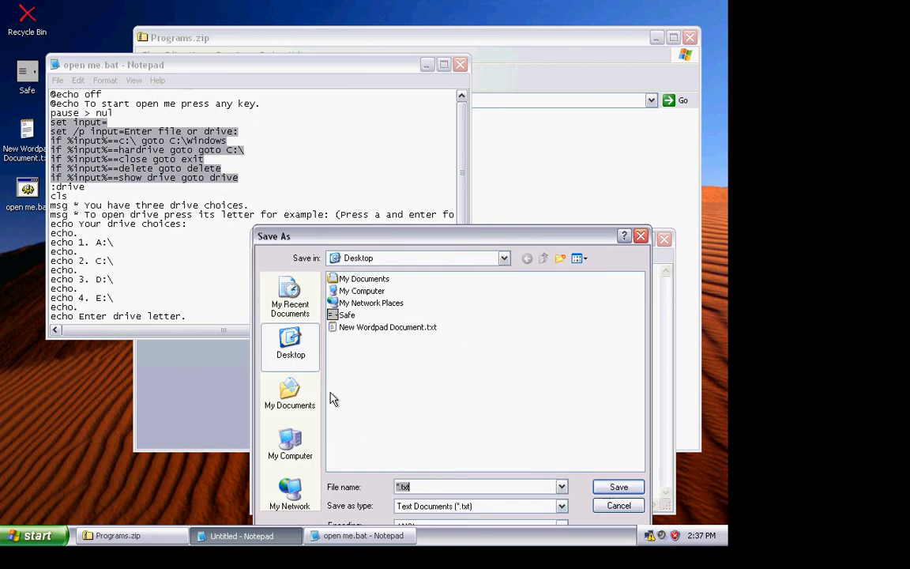
pyautogui.click(561, 506)
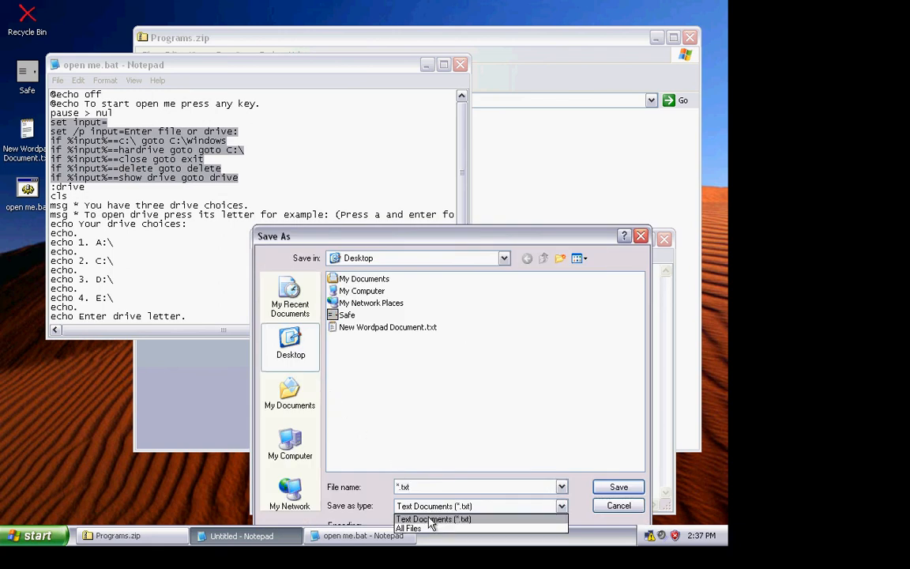
pyautogui.click(433, 519)
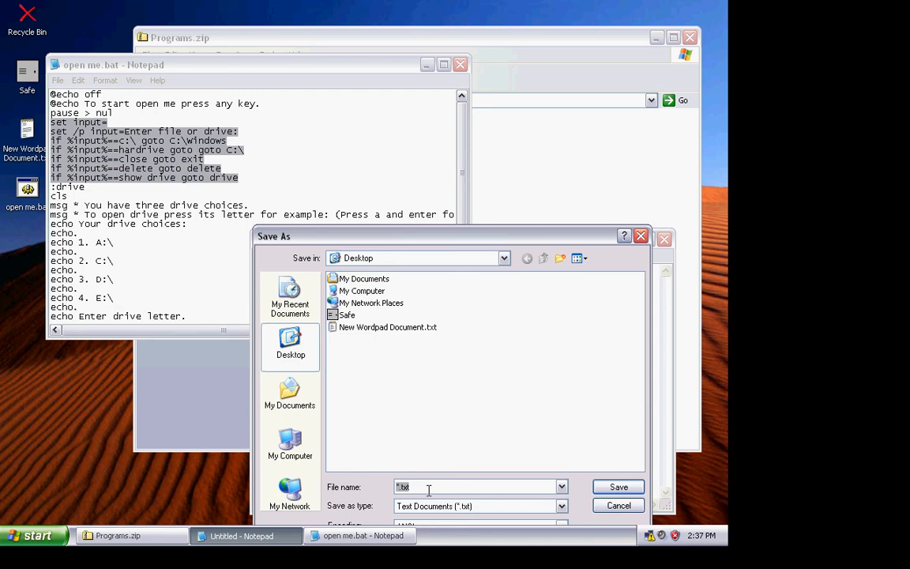
pyautogui.write('test')
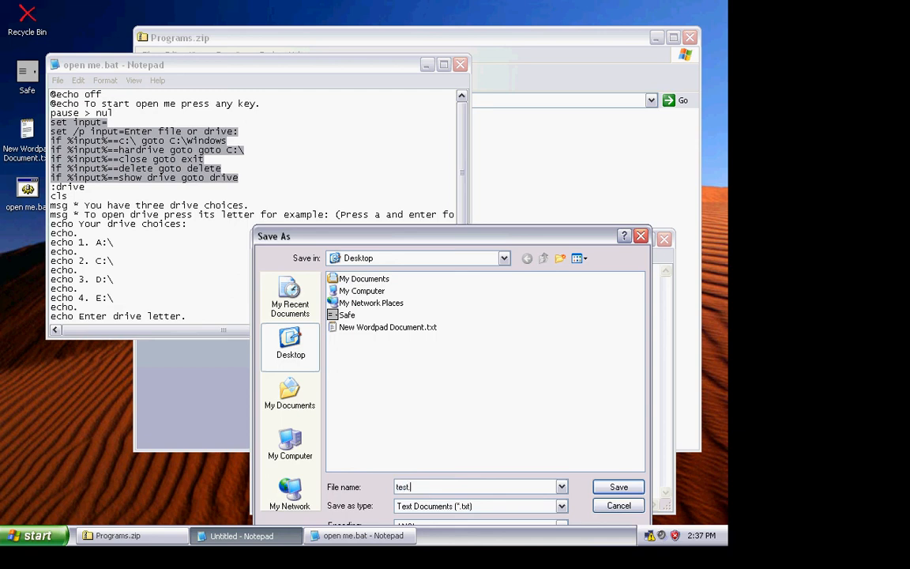
pyautogui.write('.bat')
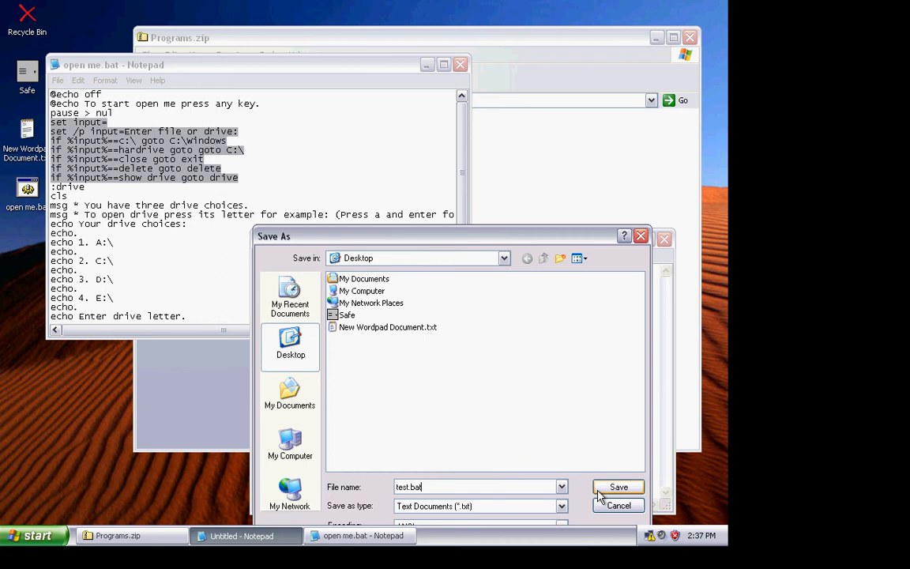
pyautogui.click(619, 486)
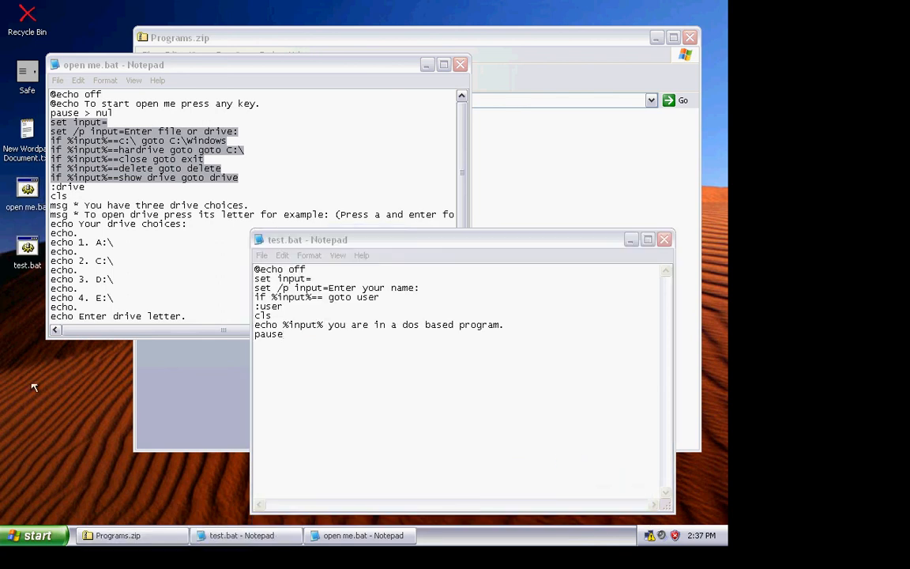
pyautogui.moveTo(620, 249)
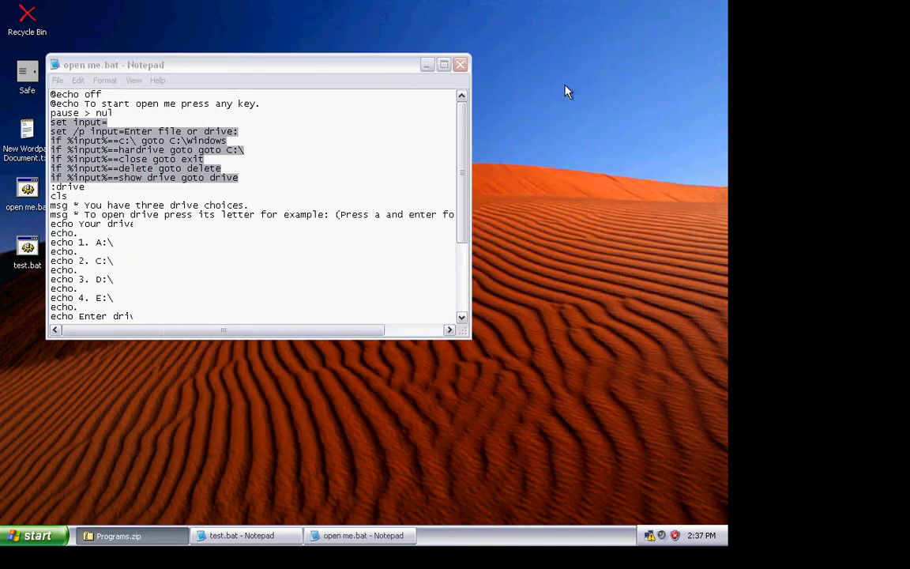
# Step: Minimize Notepad and run test.bat, entering 'luke' at the name prompt
pyautogui.click(461, 63)
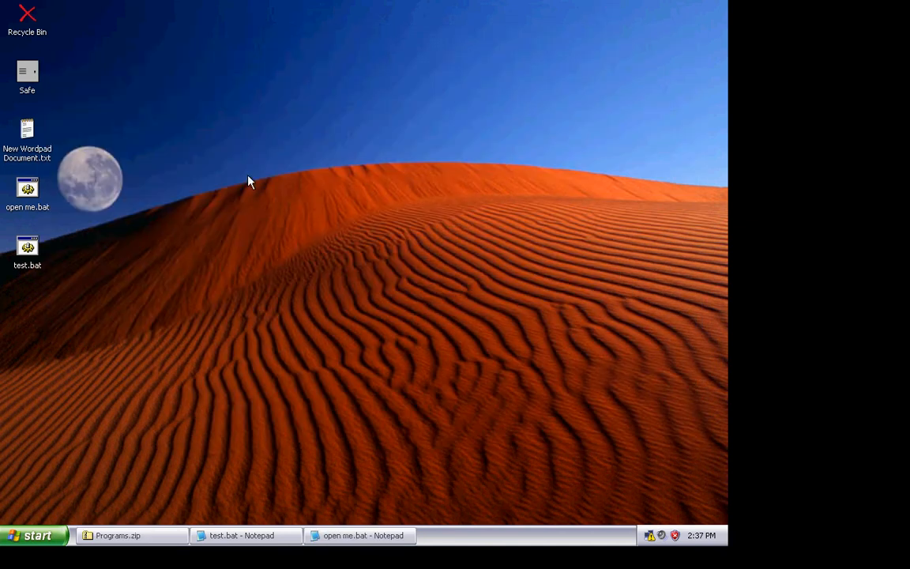
pyautogui.moveTo(249, 182); pyautogui.dragTo(63, 296)
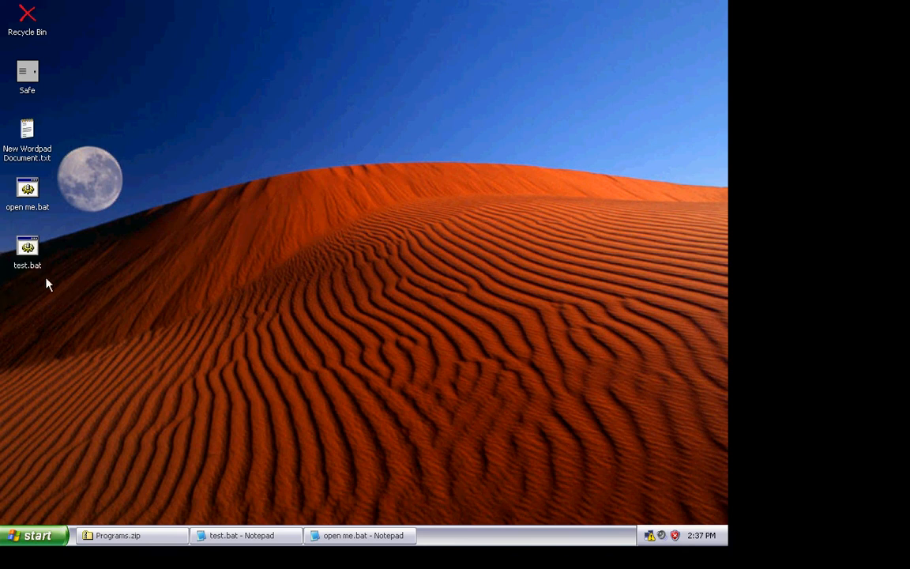
pyautogui.click(27, 249)
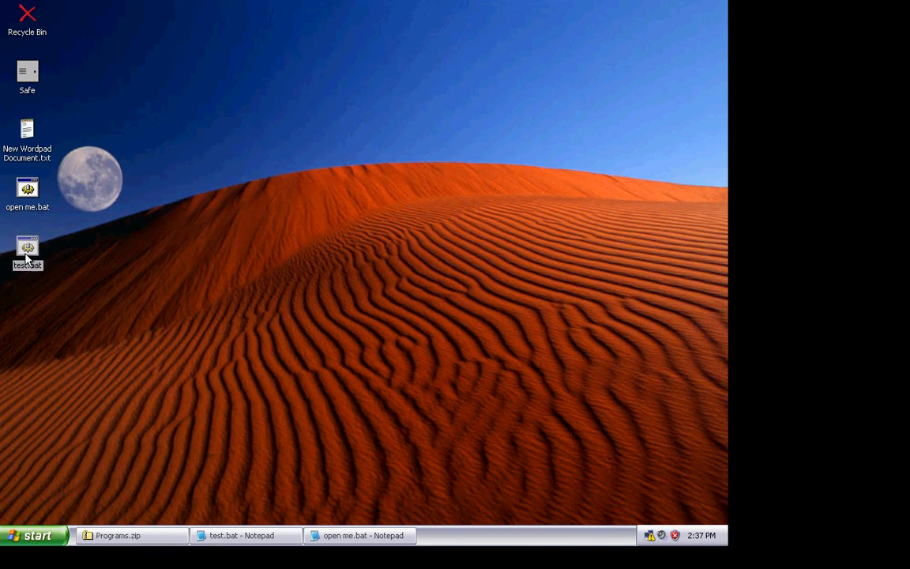
pyautogui.doubleClick(27, 247)
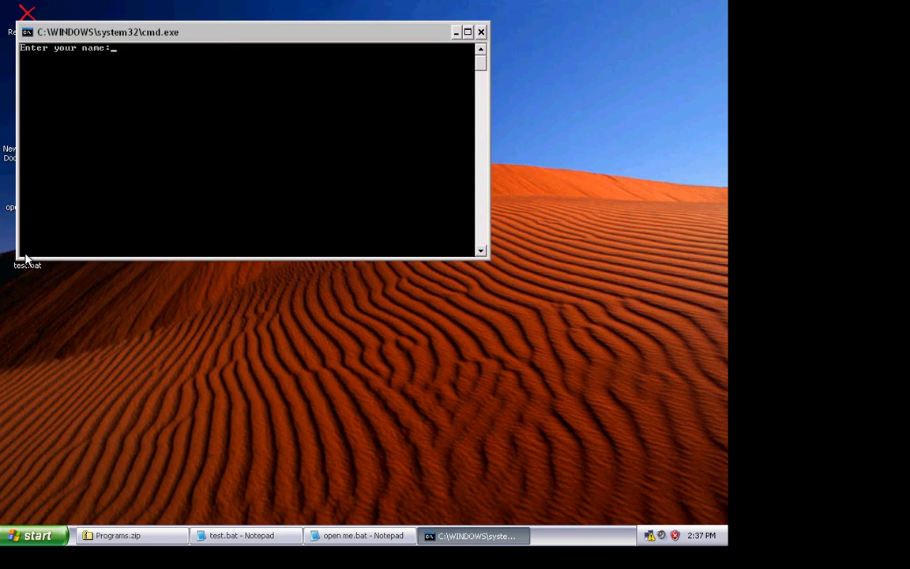
pyautogui.write('luke')
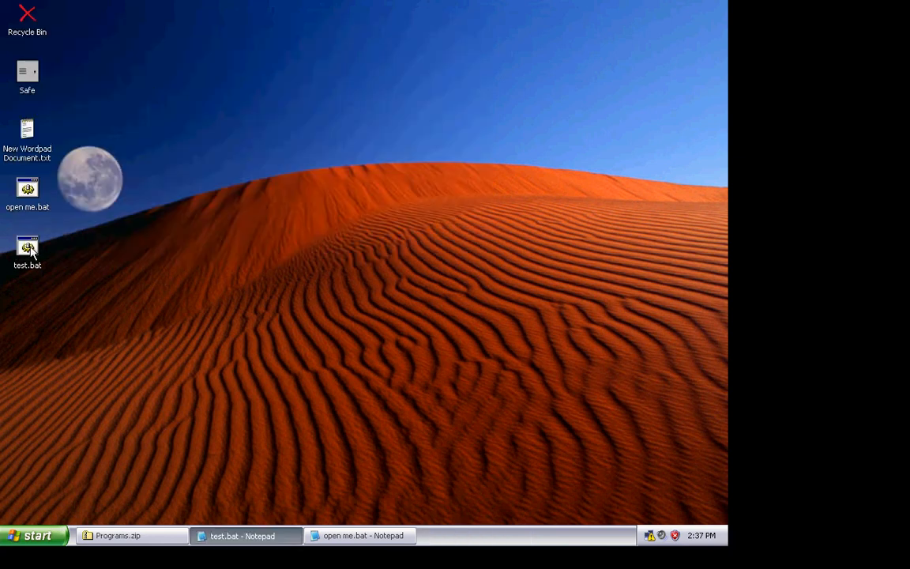
# Step: Rerun test.bat, close its window, launch it again and submit the name
pyautogui.doubleClick(27, 249)
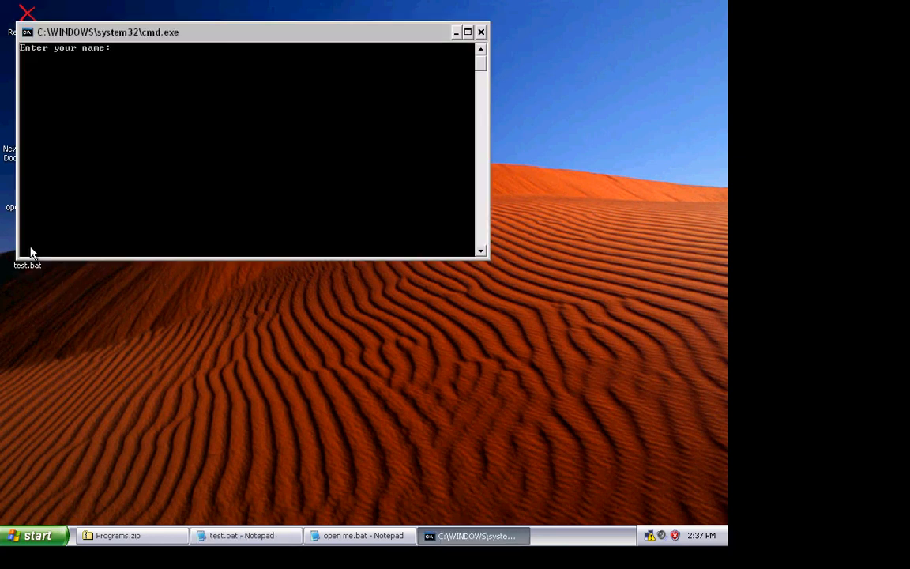
pyautogui.click(481, 32)
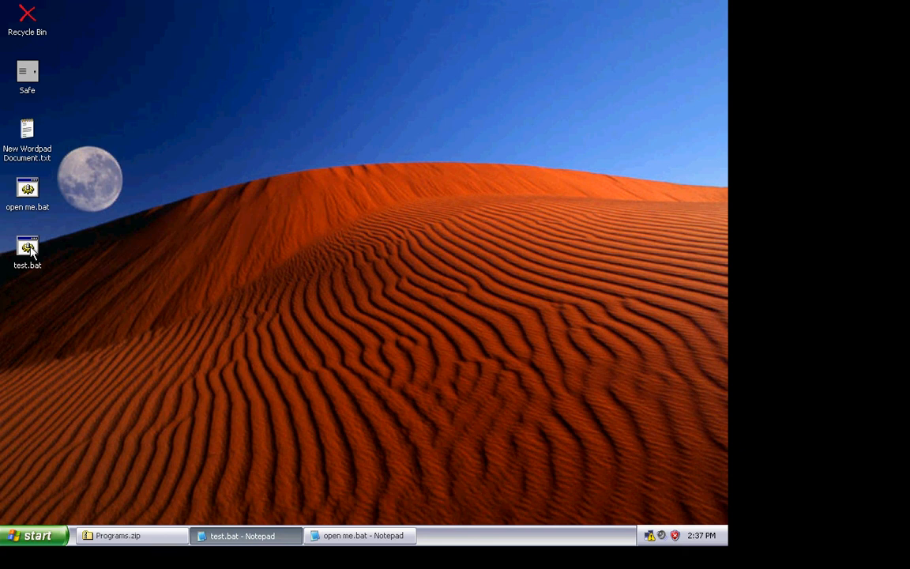
pyautogui.doubleClick(27, 249)
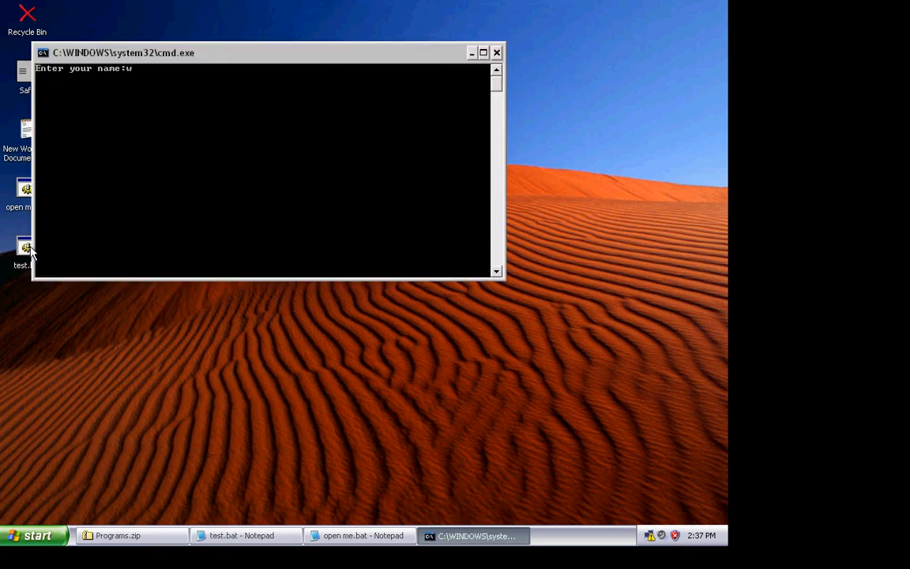
pyautogui.press('Return')
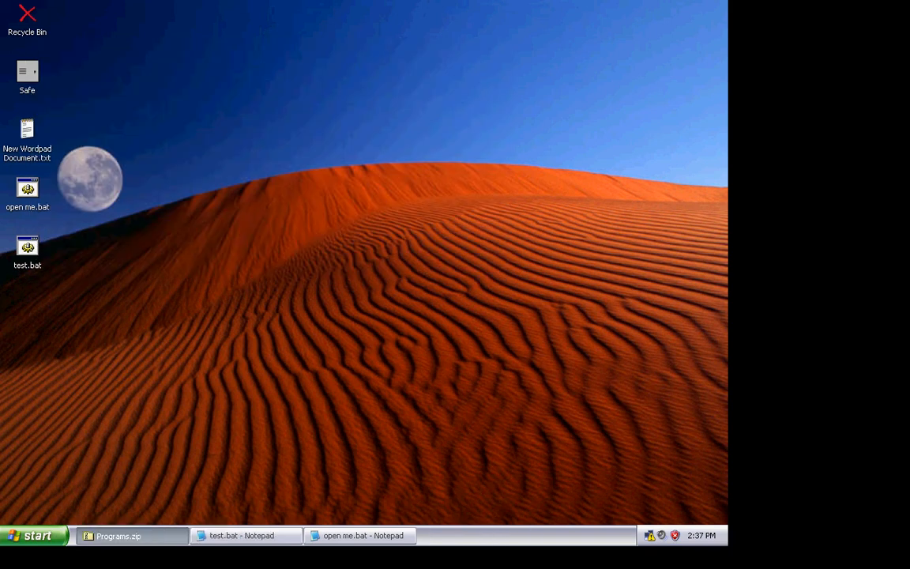
# Step: Run tamagotchi.bat without extracting, enter nickname 'ghgggg', and dismiss both messages
pyautogui.click(119, 536)
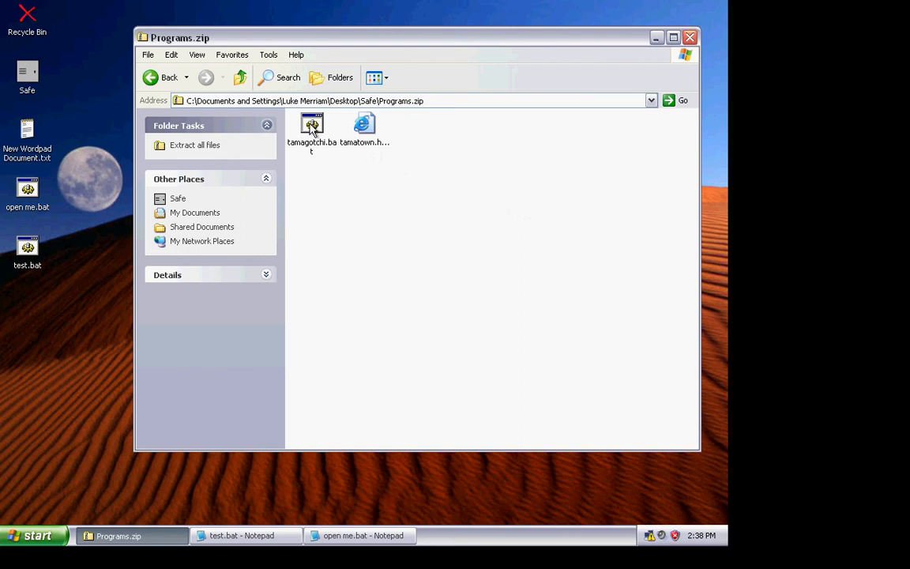
pyautogui.doubleClick(312, 126)
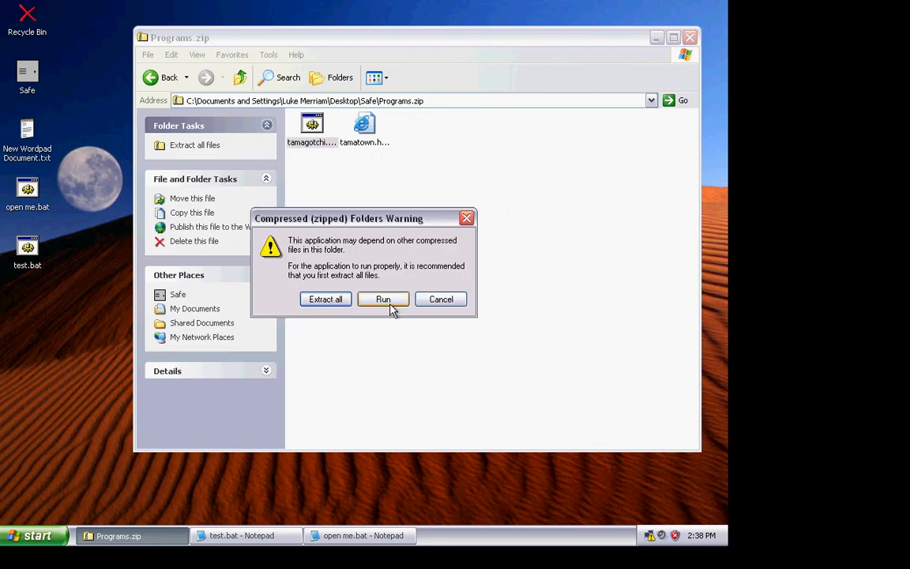
pyautogui.click(383, 299)
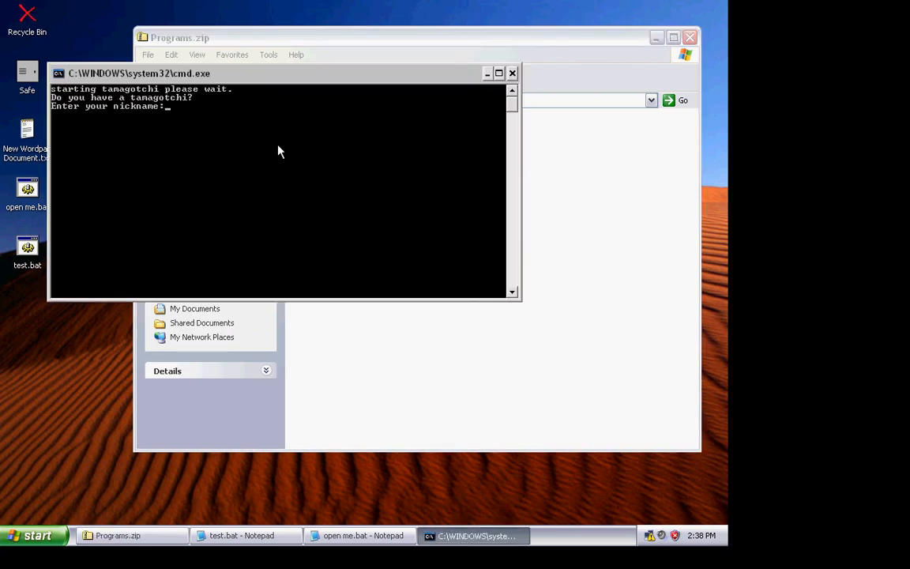
pyautogui.write('ghgggg')
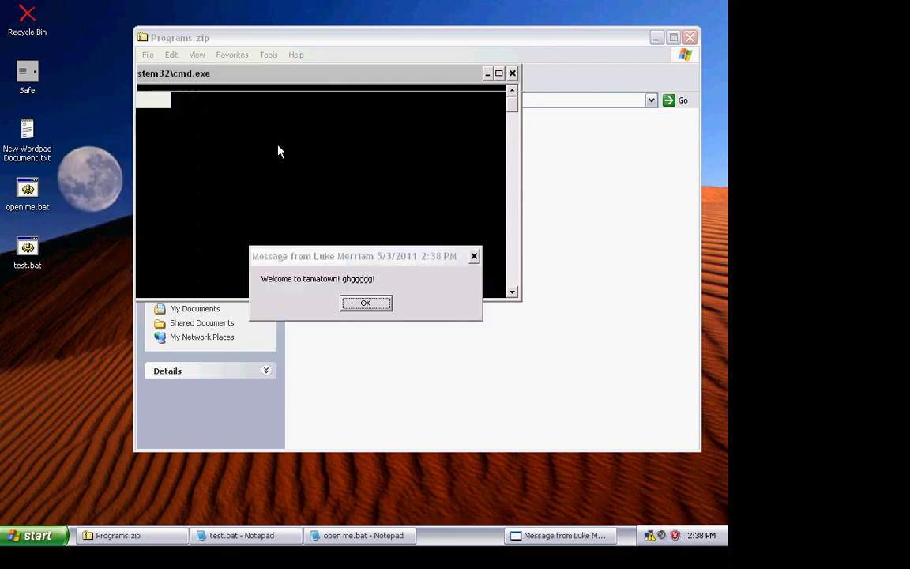
pyautogui.click(365, 302)
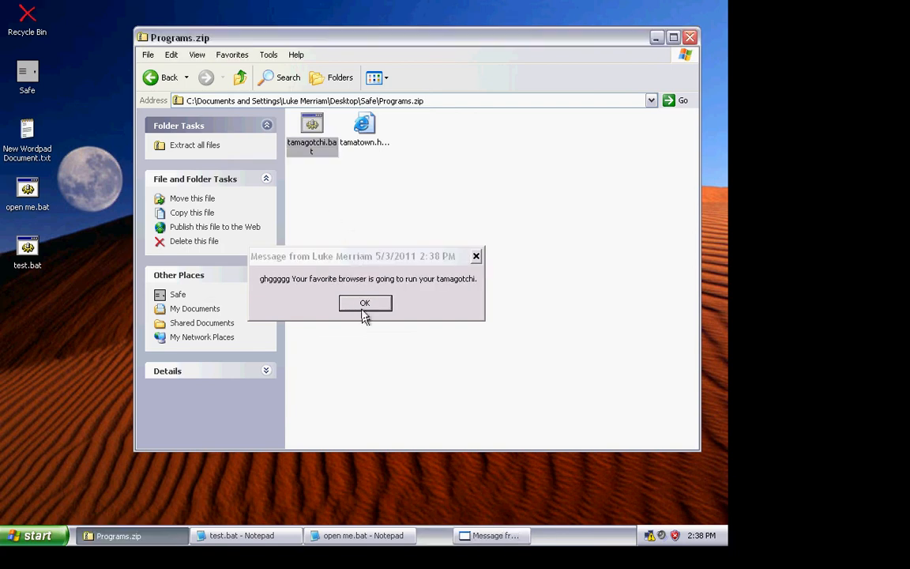
pyautogui.click(364, 303)
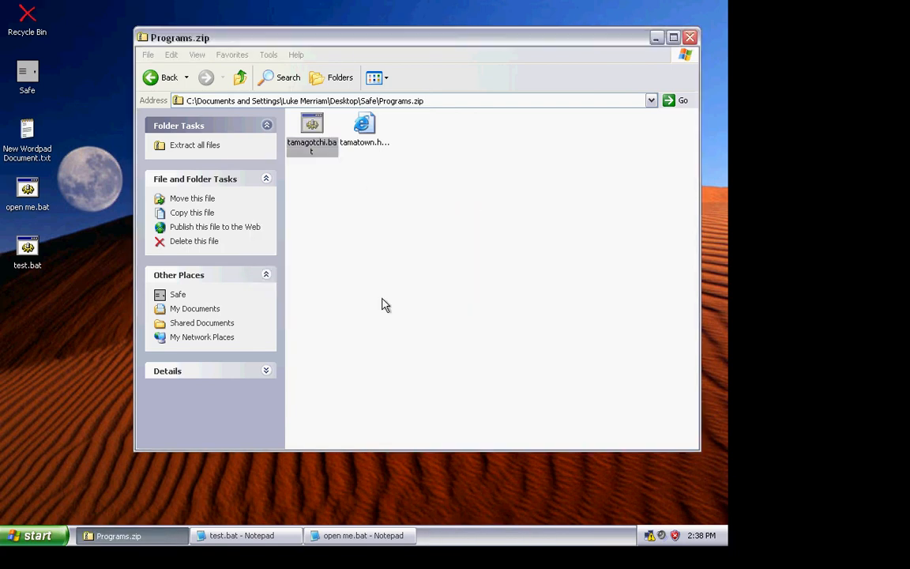
# Step: Rerun tamagotchi.bat with nickname 'C:\Windows\system32\oobe\pictures\' and dismiss both messages
pyautogui.doubleClick(311, 126)
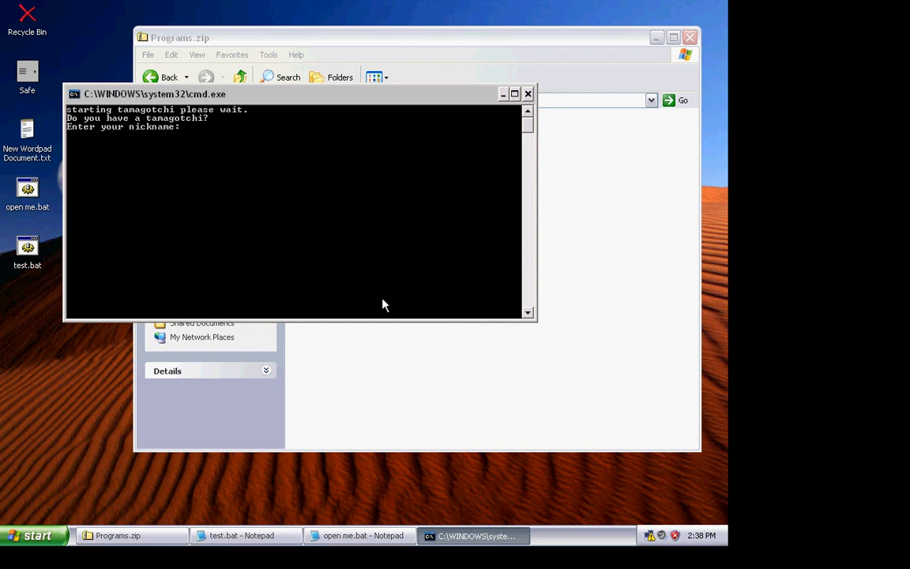
pyautogui.write('C:\\')
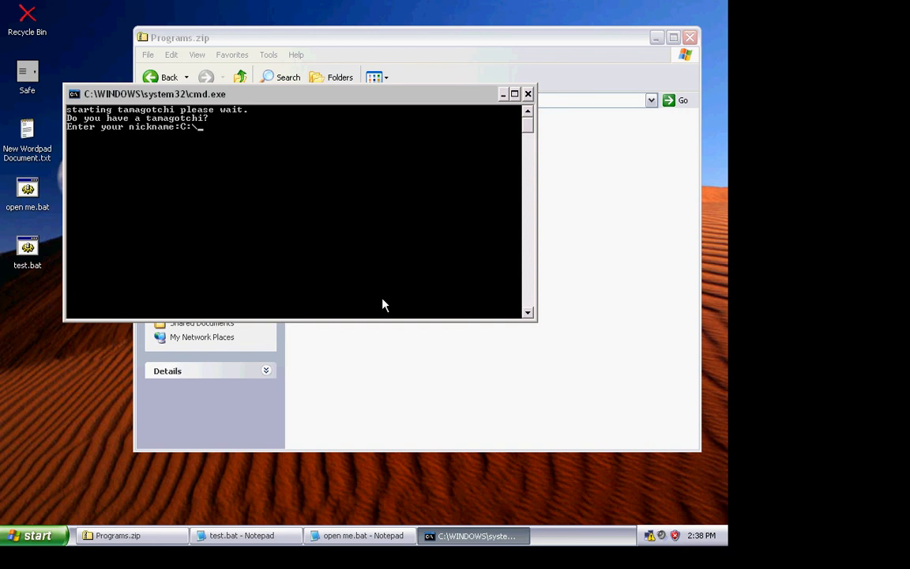
pyautogui.write('Windo')
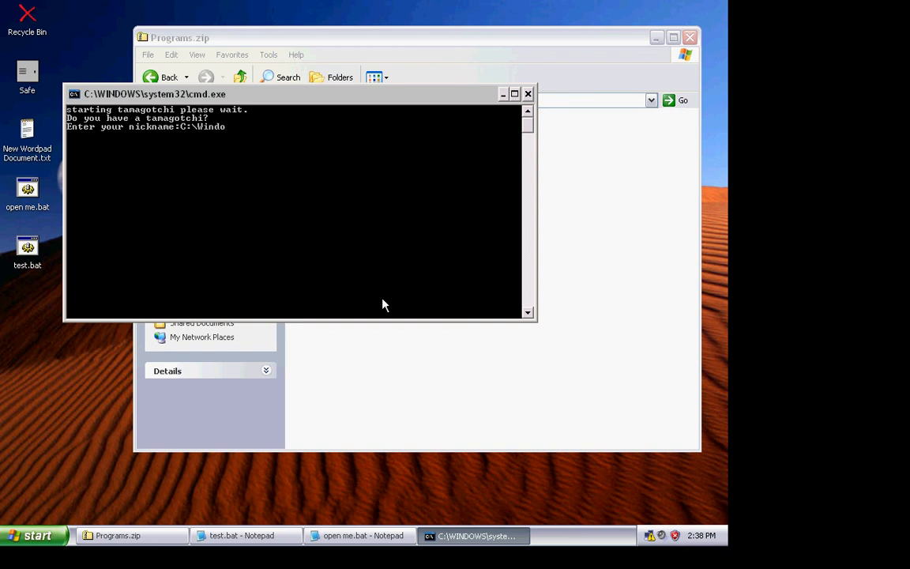
pyautogui.write('ws\\')
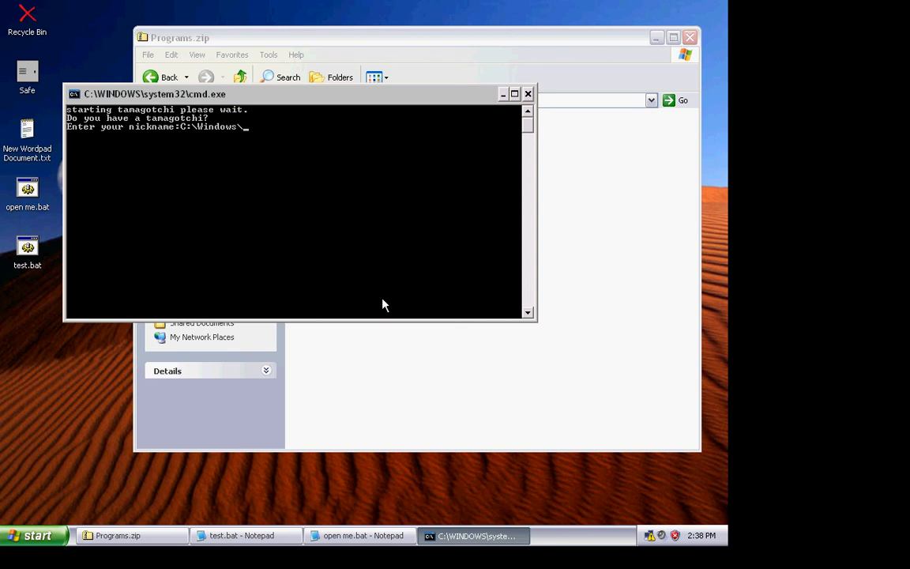
pyautogui.write('system')
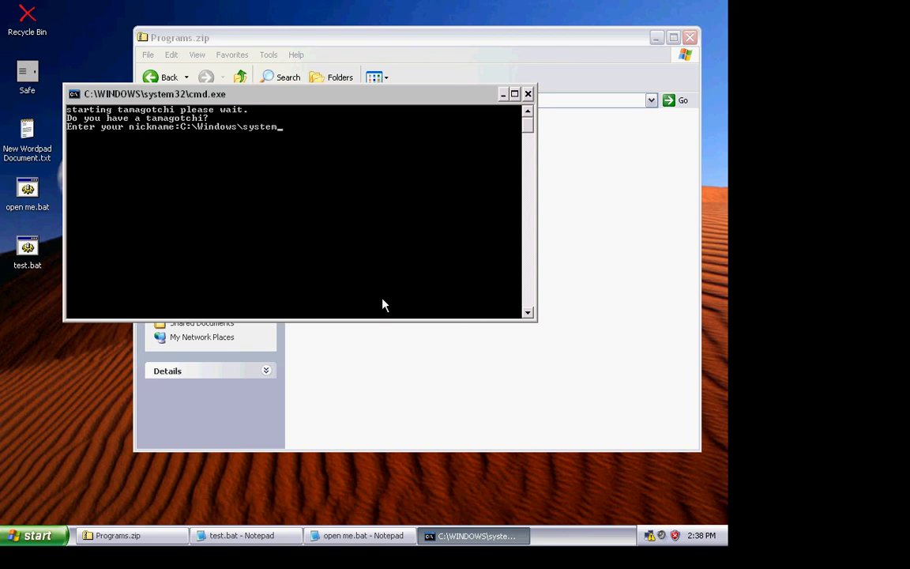
pyautogui.write('32')
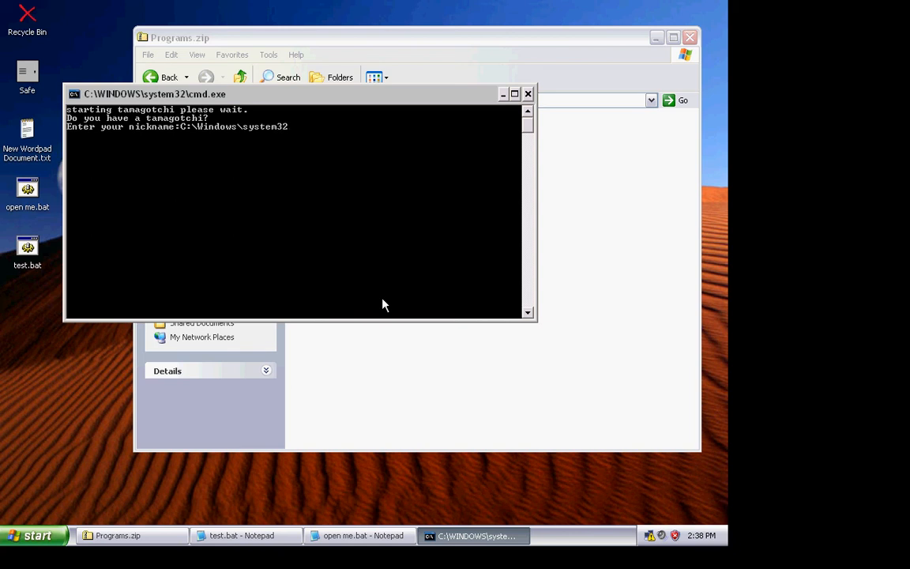
pyautogui.write('oobe\\')
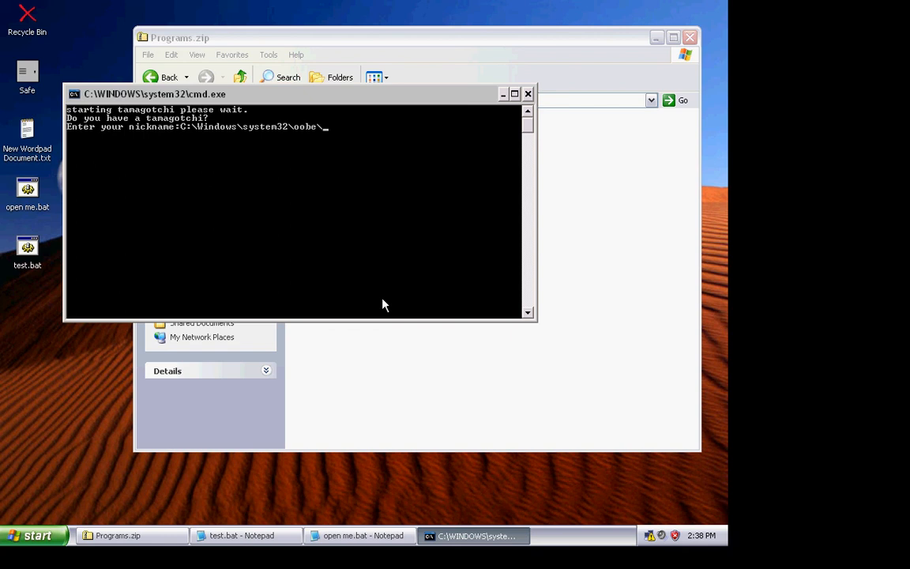
pyautogui.write('pictur')
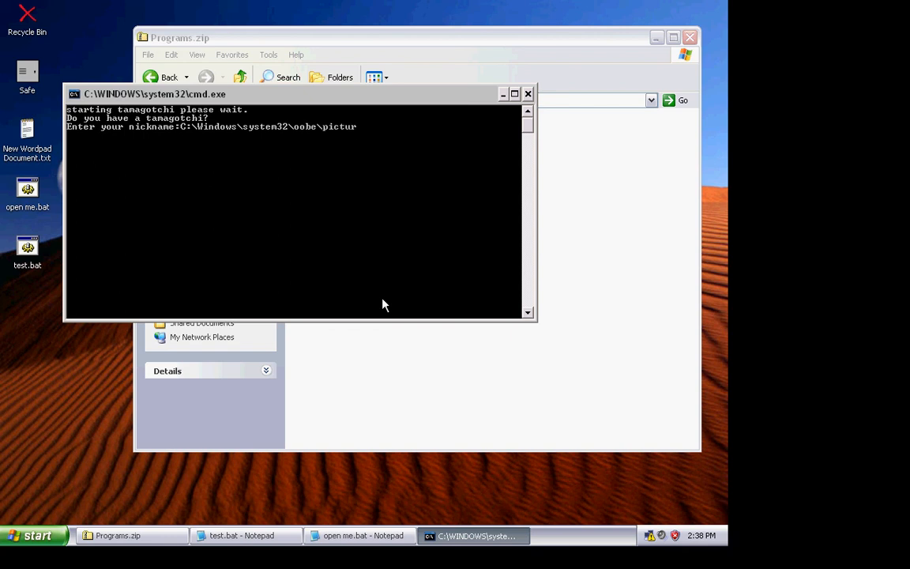
pyautogui.write('es\\')
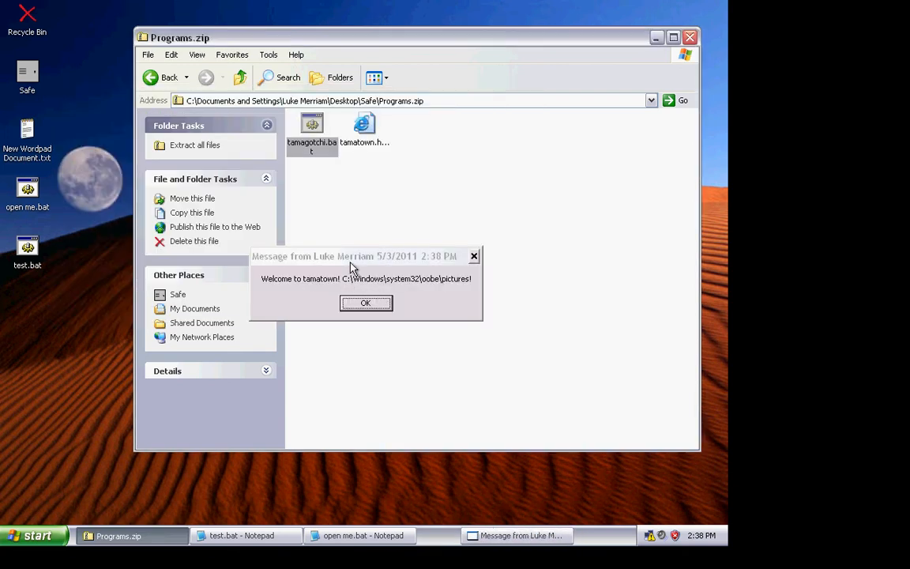
pyautogui.click(364, 304)
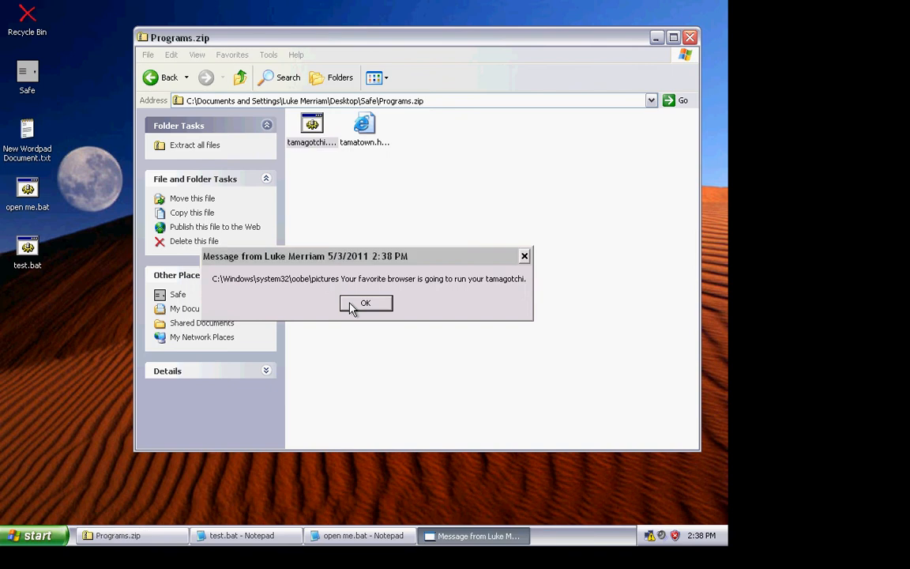
pyautogui.click(365, 303)
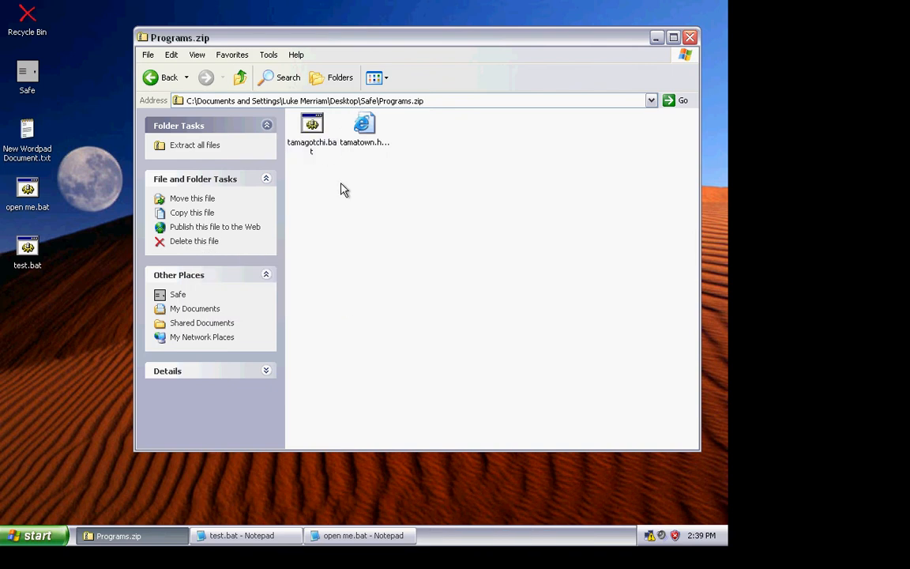
# Step: Run tamagotchi.bat with a long 'hhhh…' nickname, dismiss the welcome, and minimize Programs.zip
pyautogui.click(311, 126)
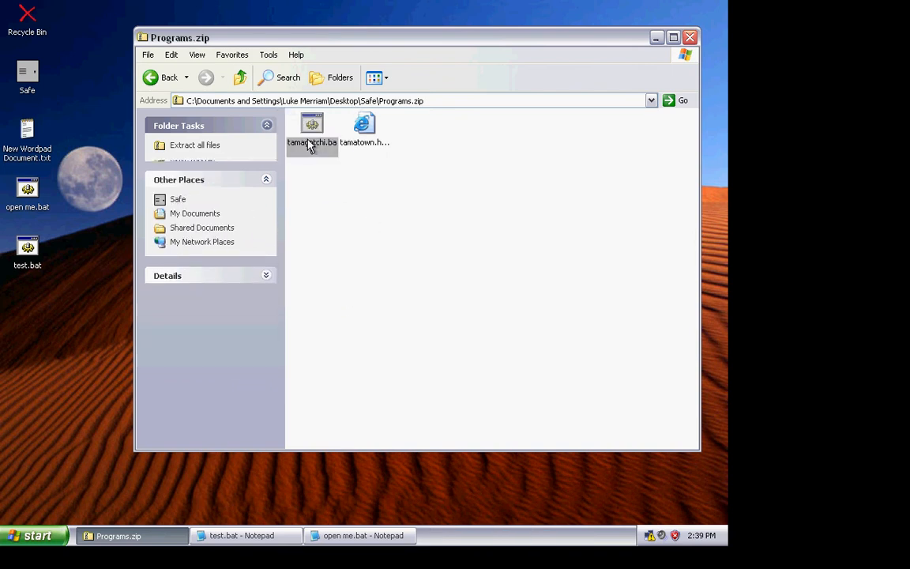
pyautogui.click(311, 127)
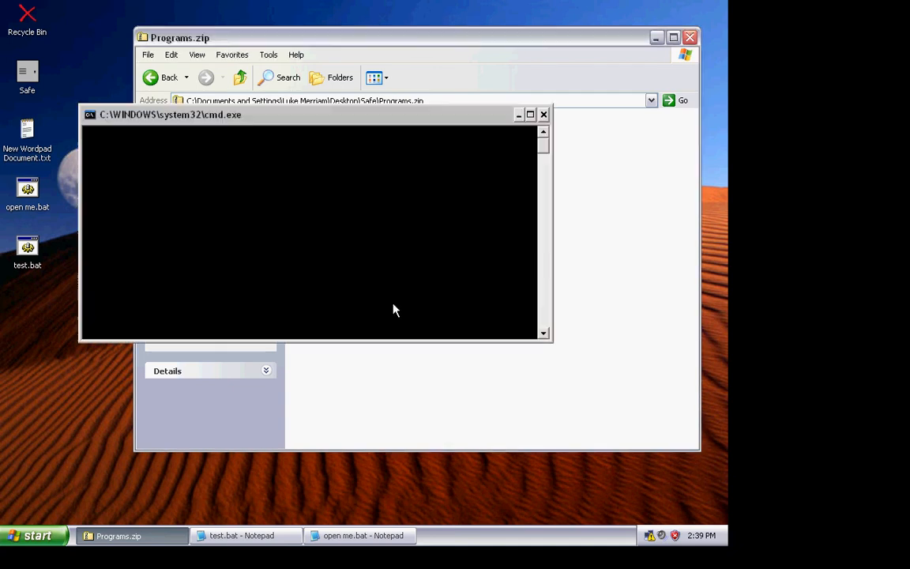
pyautogui.write('hhhhhhhhhhhhhhhhhhhhhhhhhh')
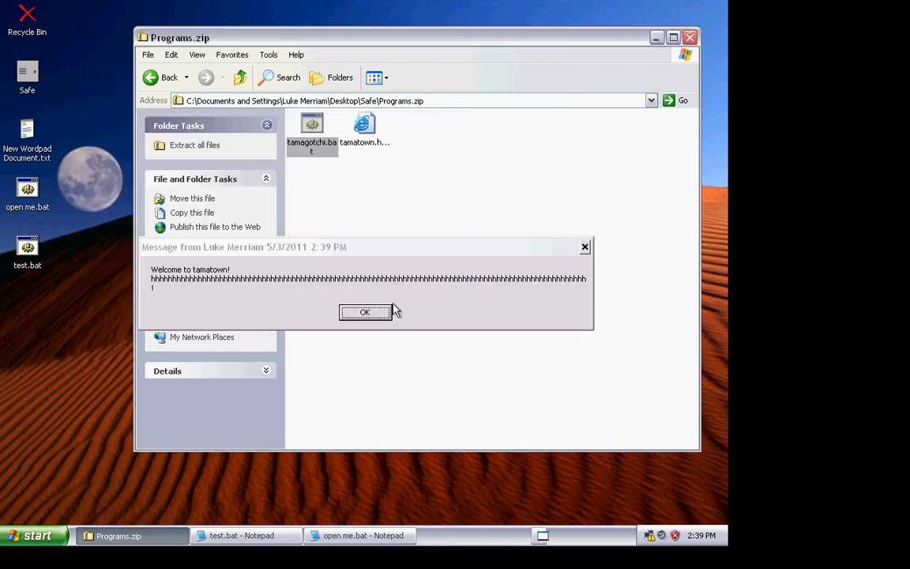
pyautogui.click(364, 312)
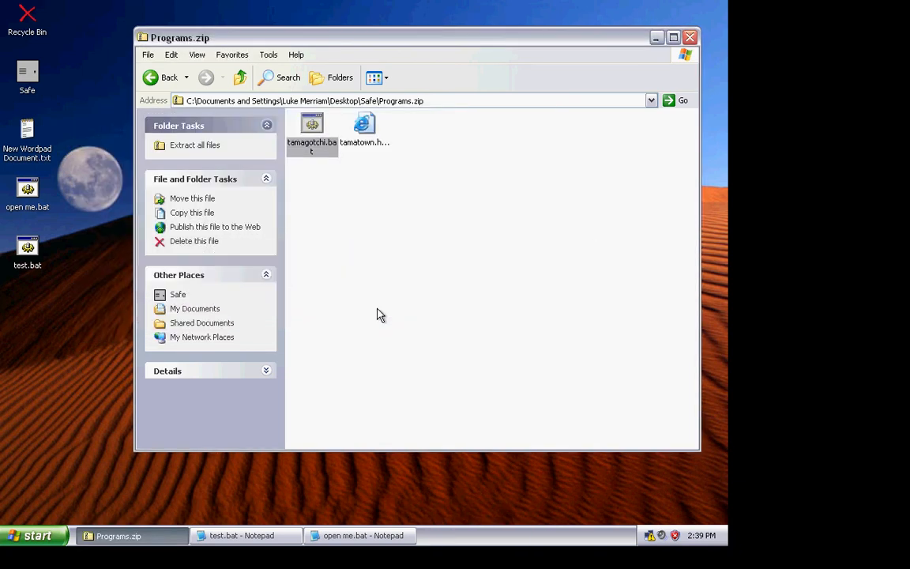
pyautogui.moveTo(648, 20)
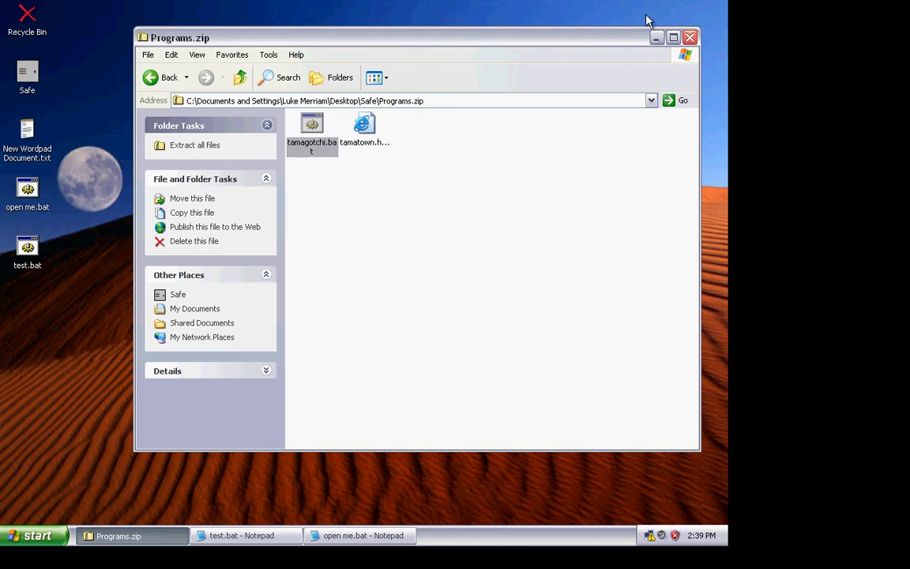
pyautogui.click(689, 37)
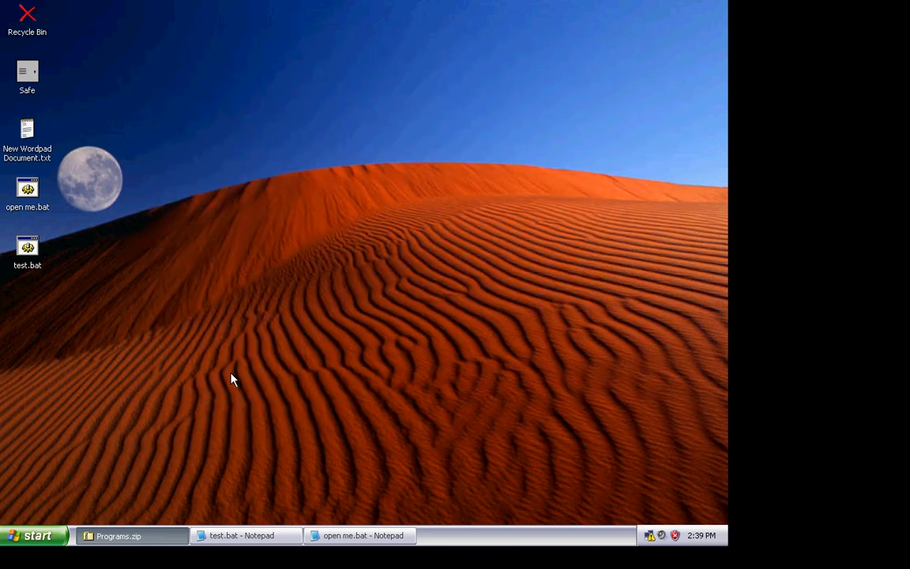